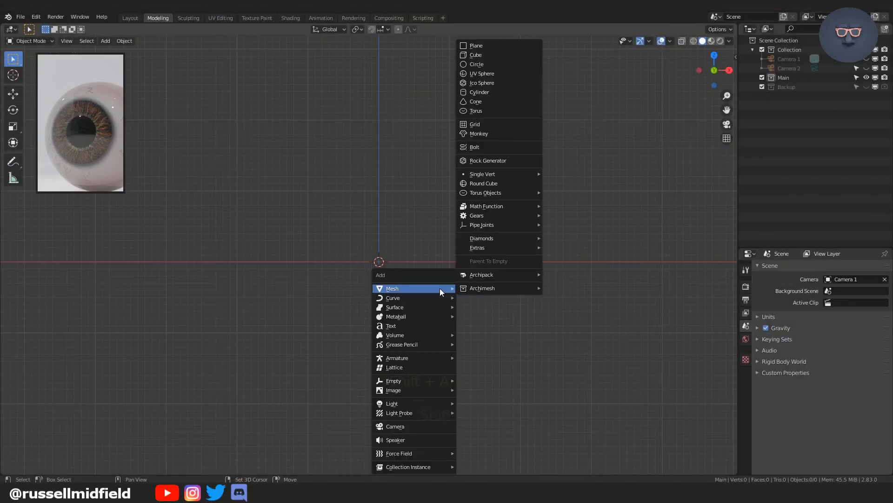
Step: Add a UV sphere as the eyeball base and enter Edit Mode on it
left_click(482, 73)
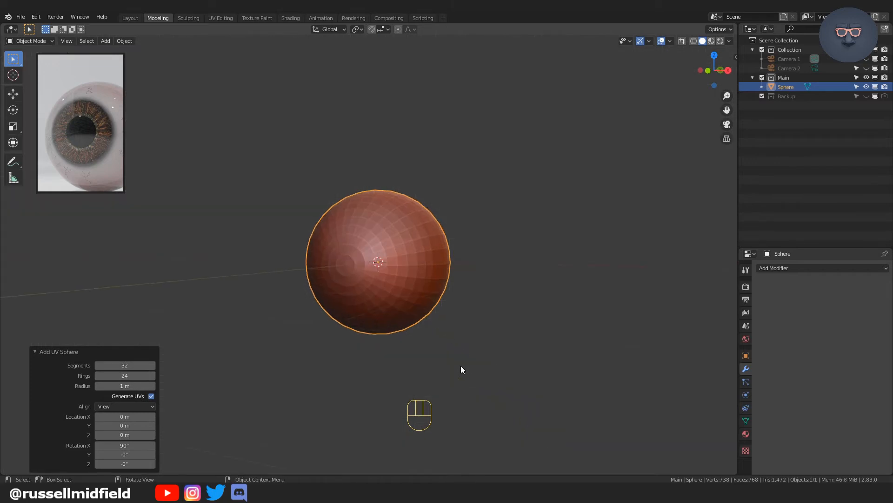
key("Tab")
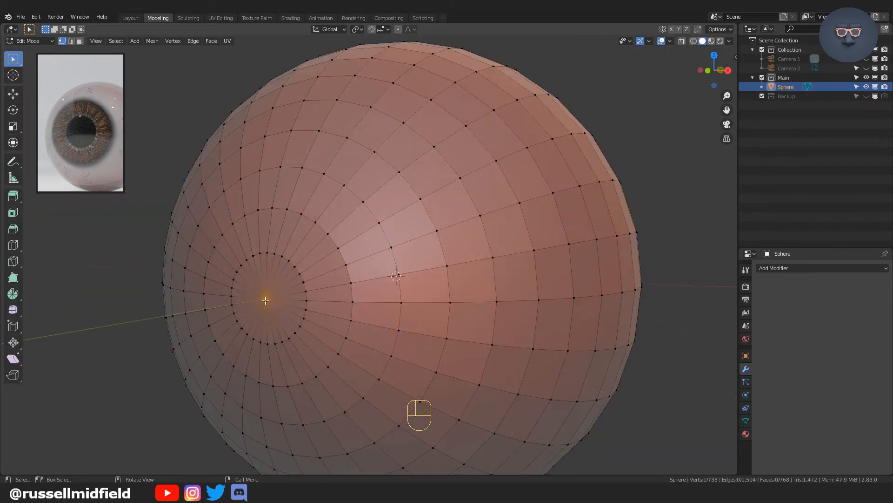
Step: Push the front pole faces inward with Proportional Editing to form a shallow iris dish
left_click(266, 300)
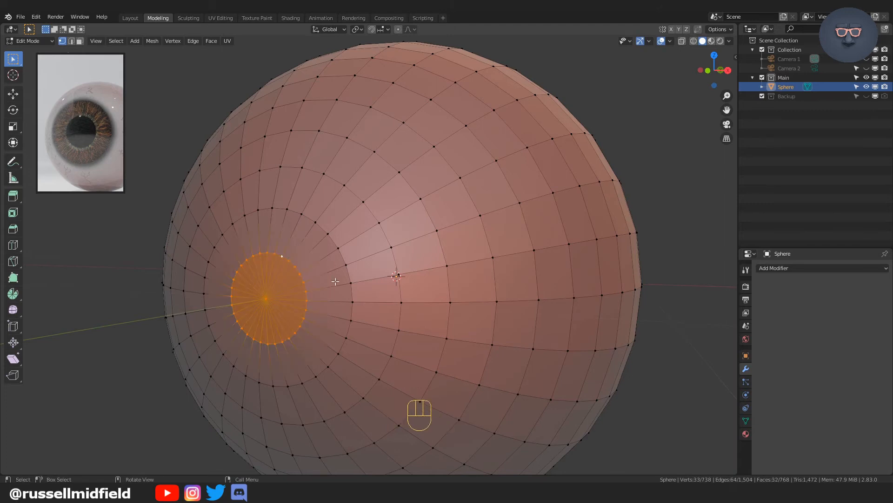
key("o")
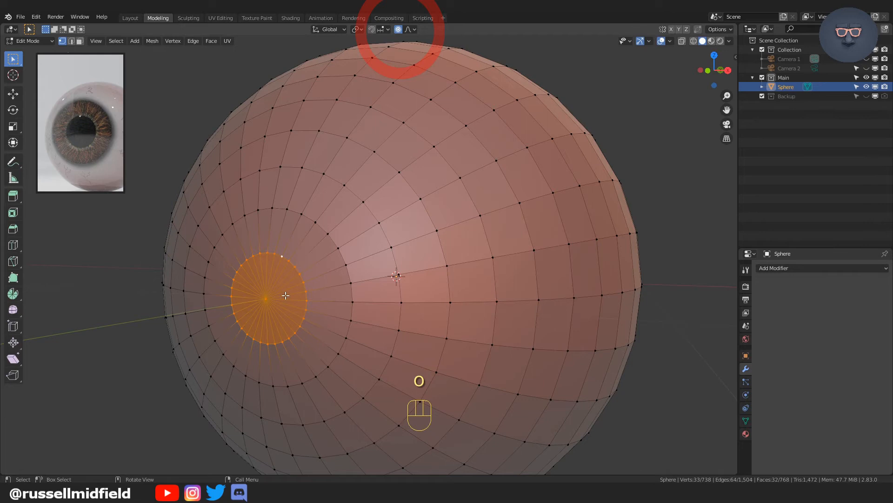
key("g")
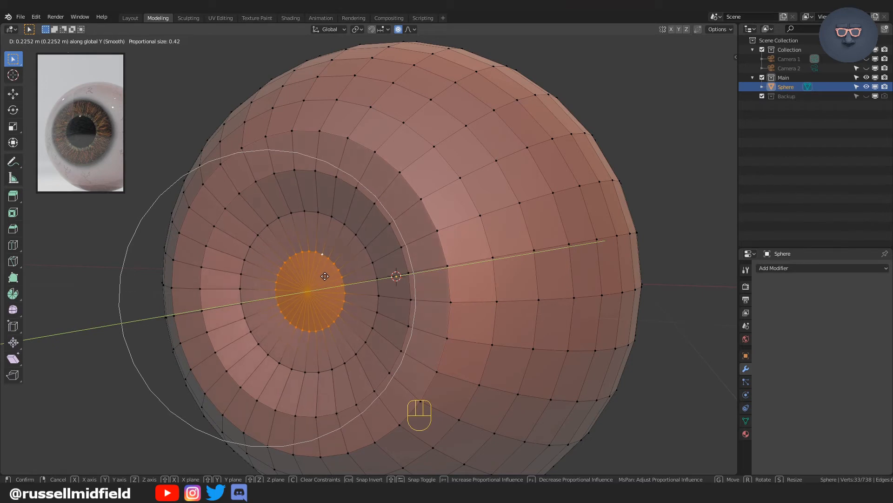
left_click_drag(325, 276, 327, 274)
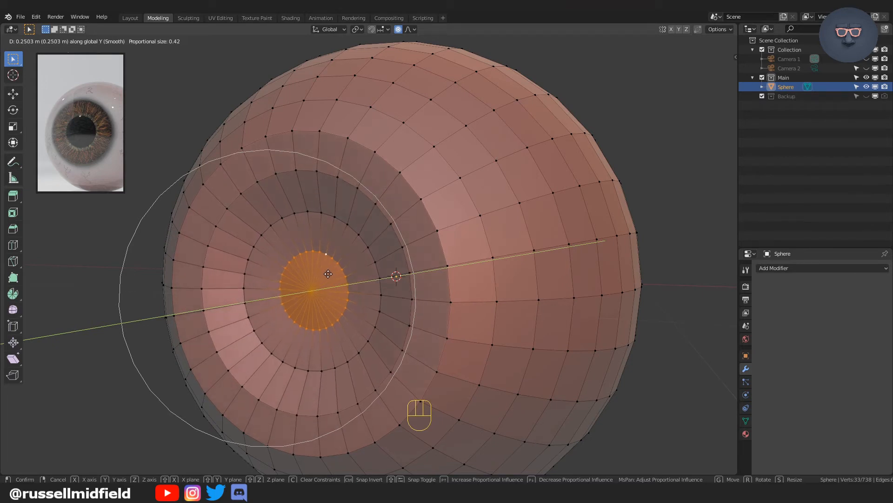
left_click(321, 276)
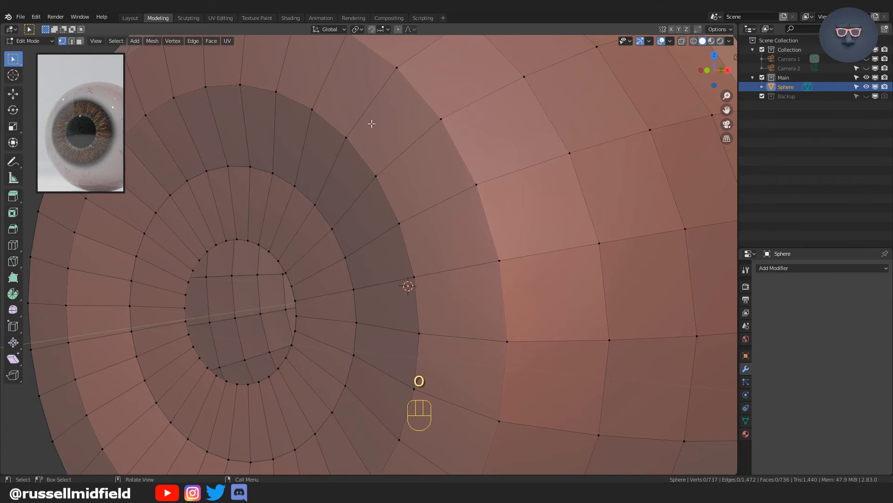
Step: Widen the pupil hole's edge loop, extrude it back into a tunnel, then cap and inset its end
left_click(233, 265)
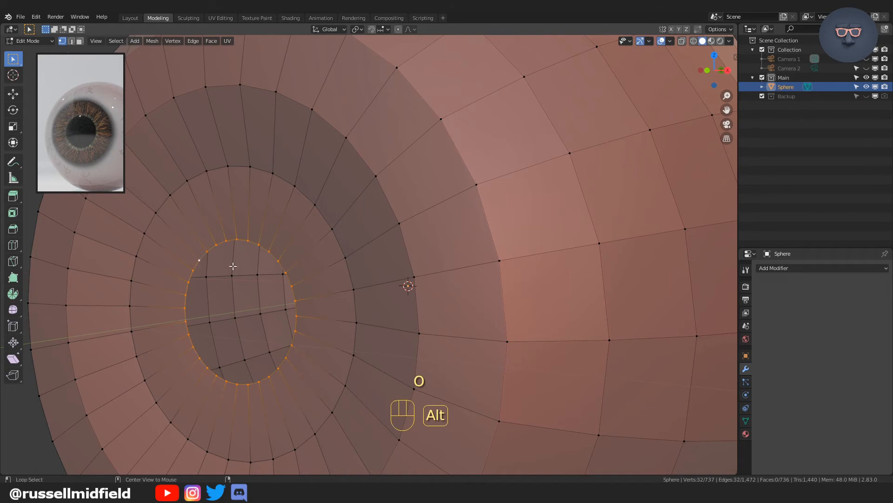
key("s")
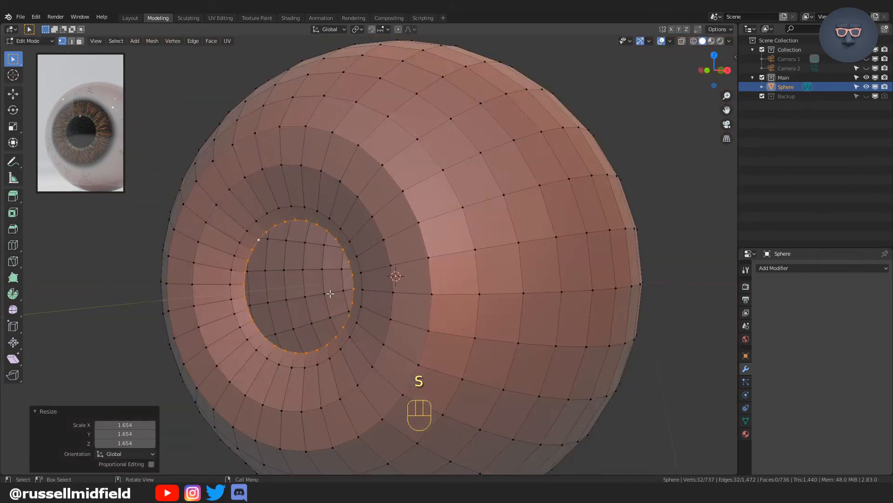
key("e")
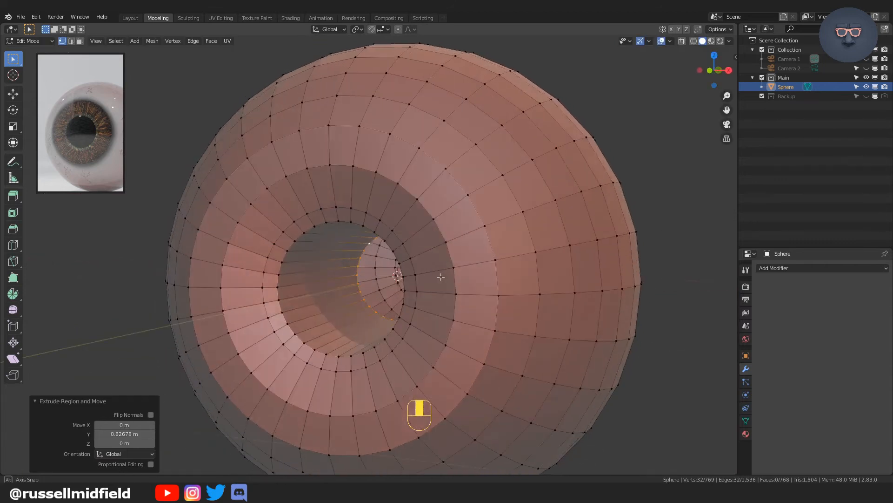
key("g")
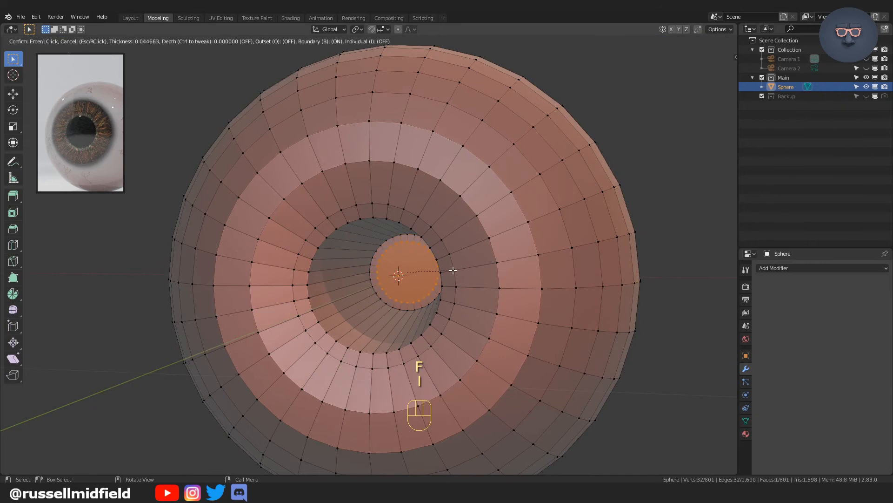
key("Tab")
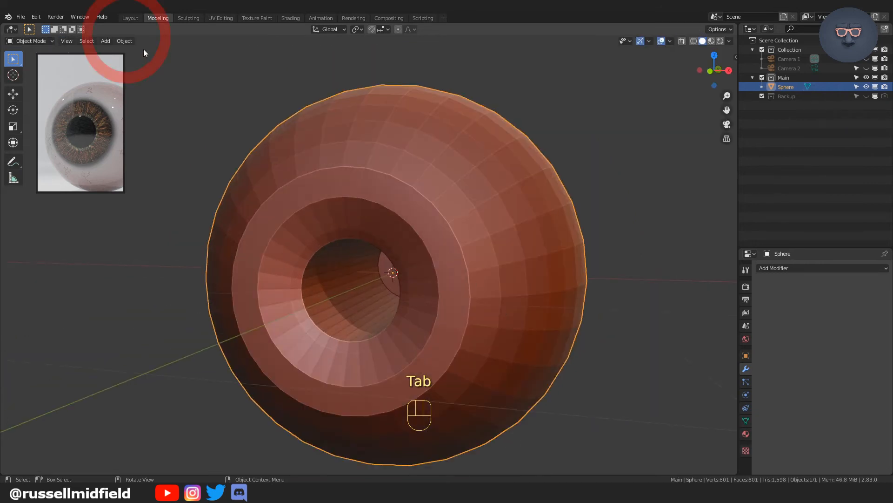
Step: Shade the eyeball smooth, add a Subdivision Surface modifier and loop cuts sharpening the pupil rim
left_click(123, 40)
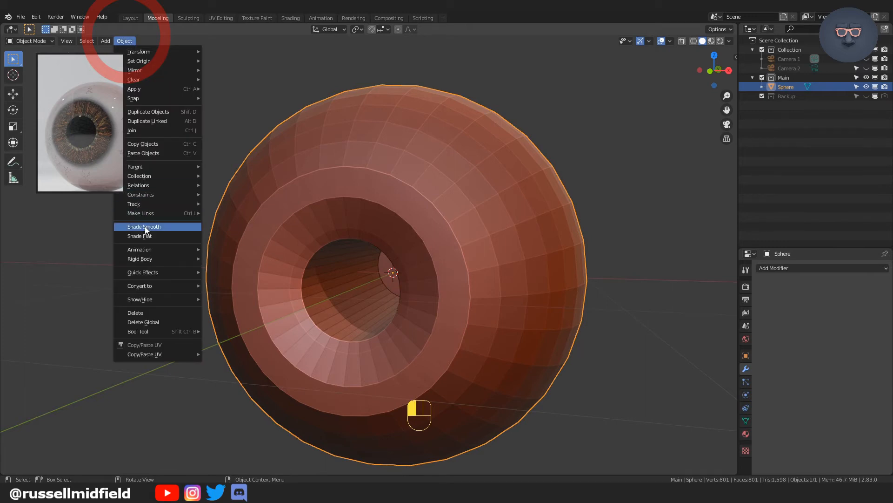
left_click(143, 226)
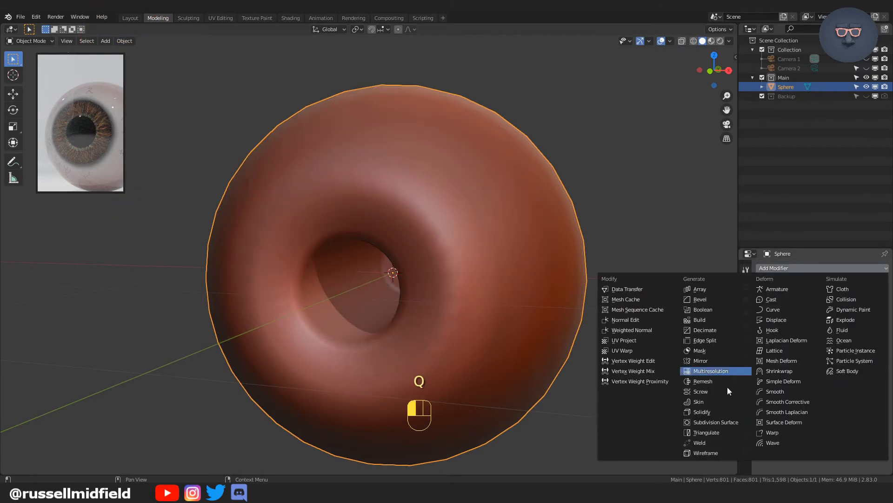
key("Tab")
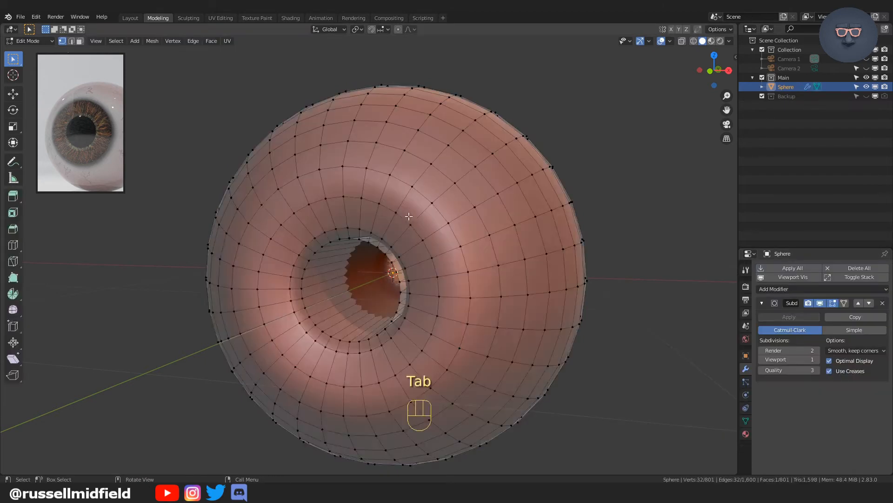
key("ctrl+r")
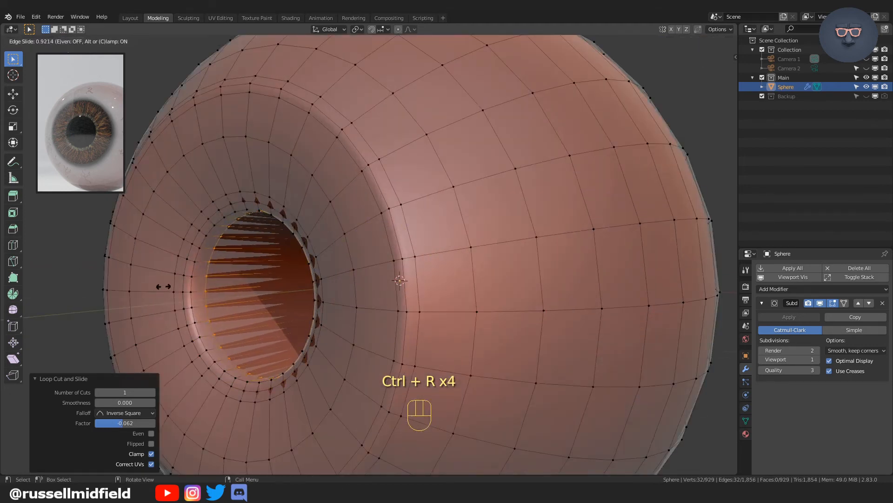
key("Tab")
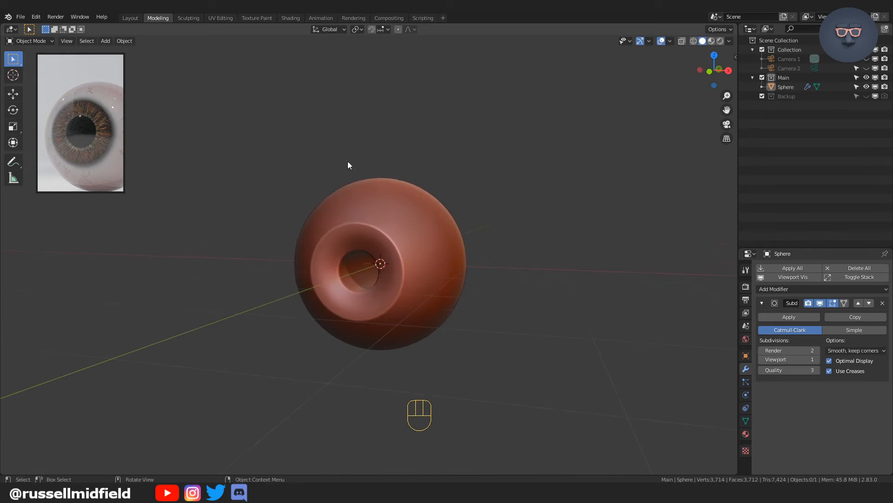
Step: In the UV Editing workspace, mark edge-loop seams and unwrap the whole eyeball into UV islands
left_click(220, 18)
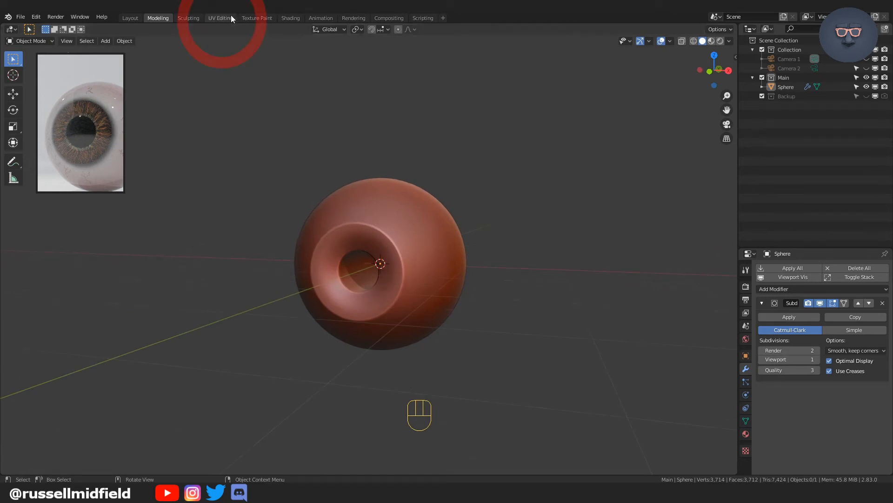
left_click(220, 18)
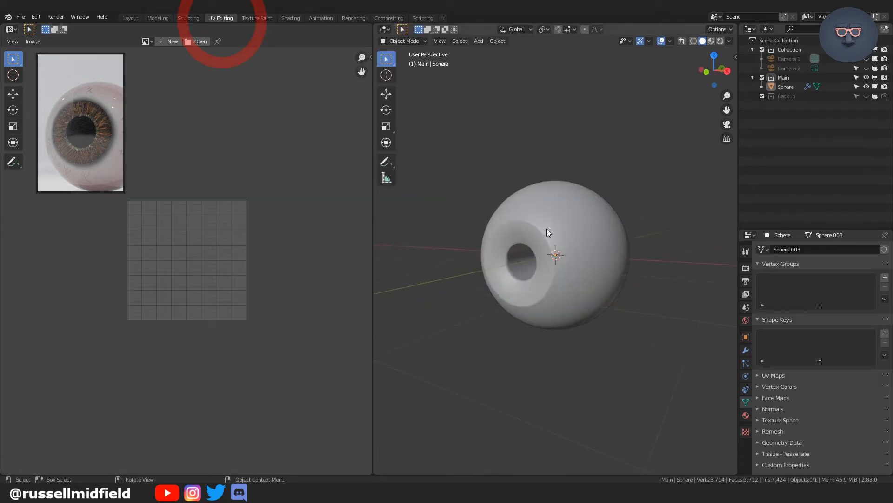
key("Tab")
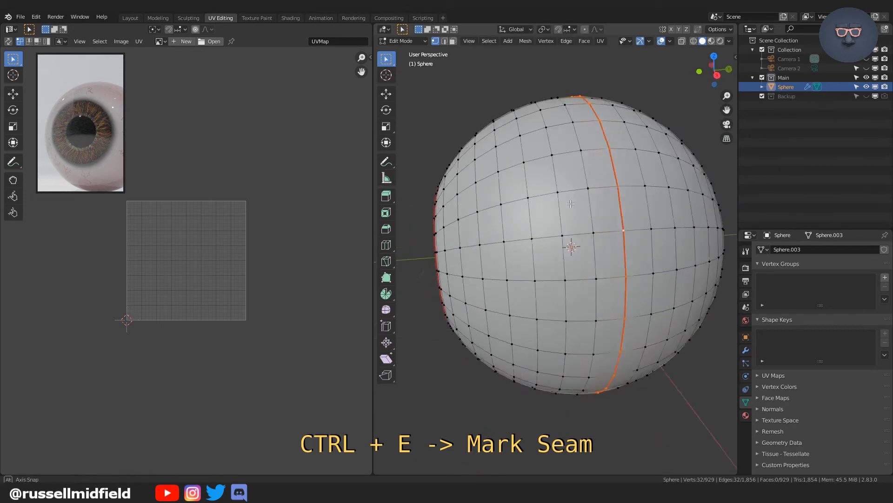
key("u")
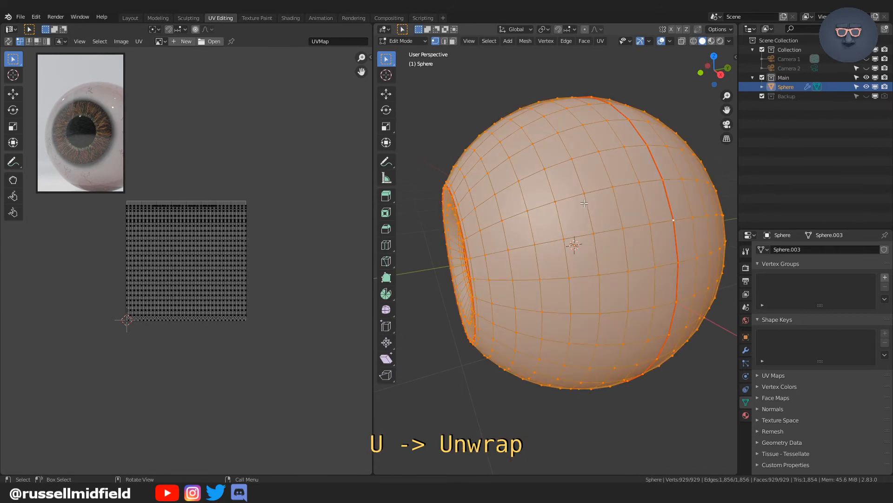
key("u")
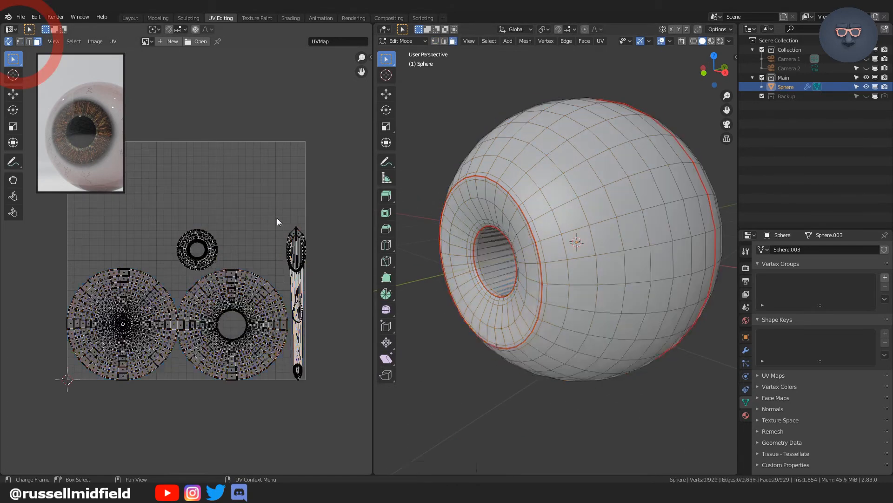
Step: Move the tunnel and sclera islands aside and scale the iris ring island to fill the UV space
key("l")
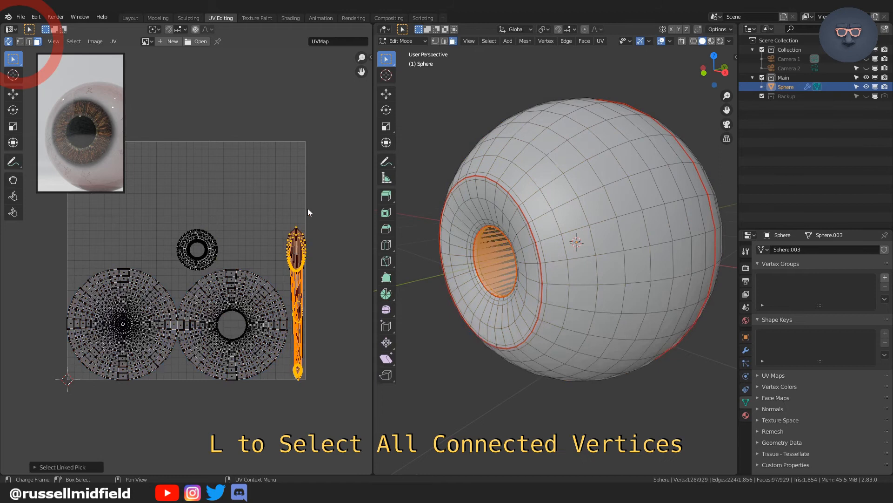
mouse_move(303, 212)
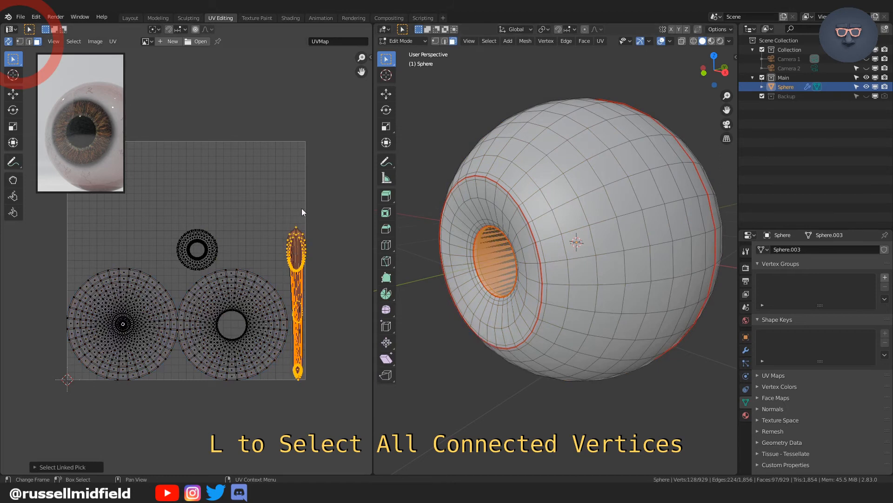
key("s")
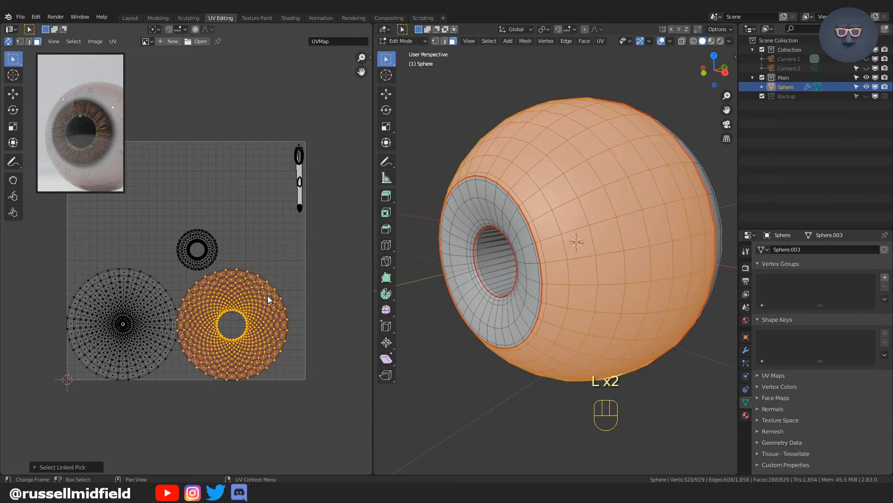
key("s")
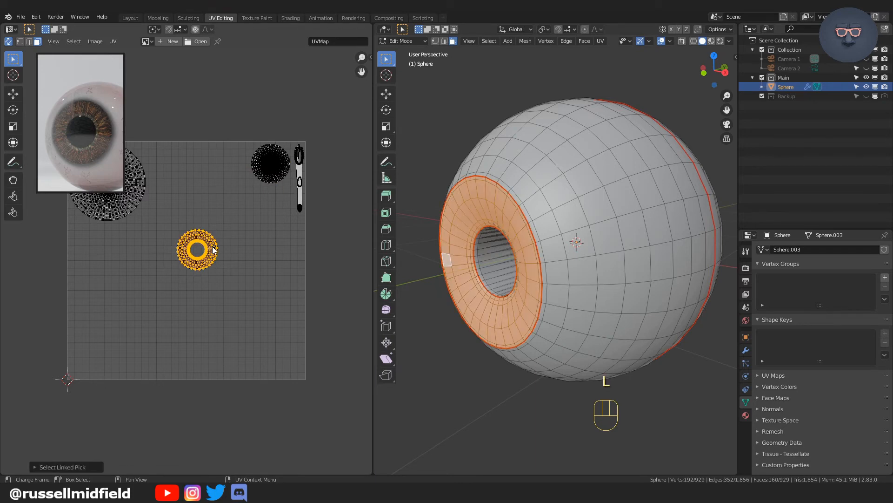
key("s")
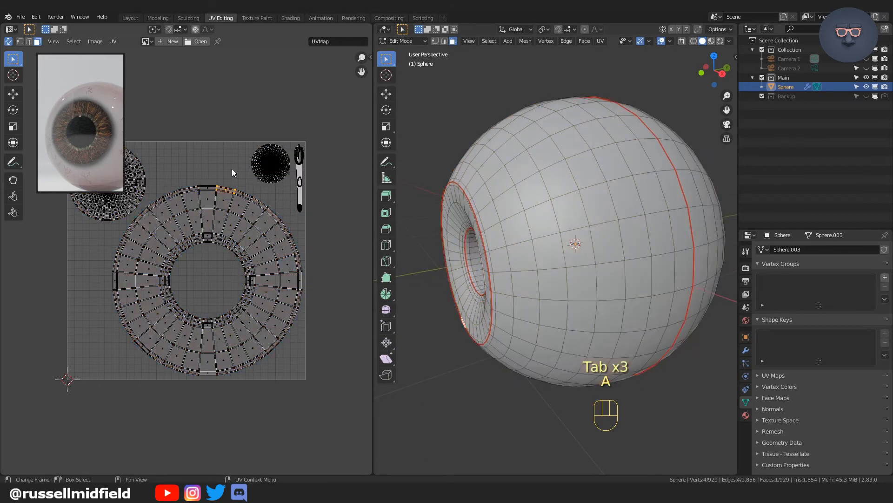
Step: Create a new material named 'Eyeball' in Shading, then move to the Texture Paint workspace
left_click(291, 17)
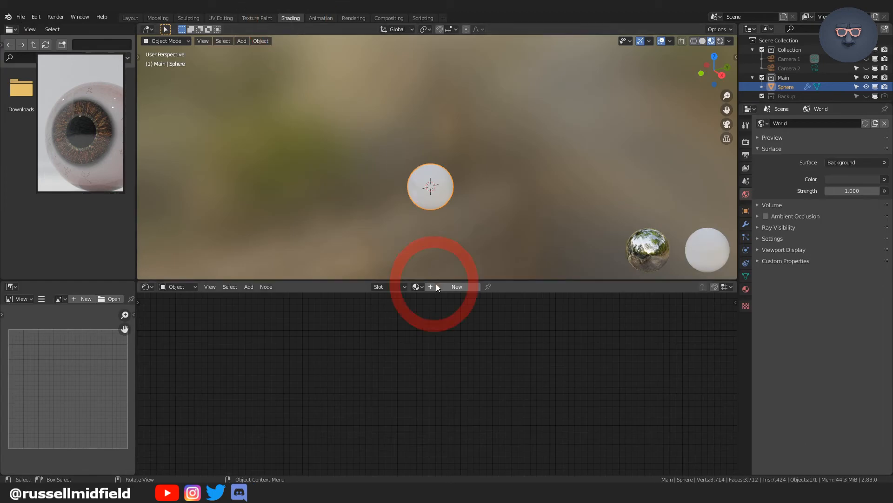
left_click(456, 286)
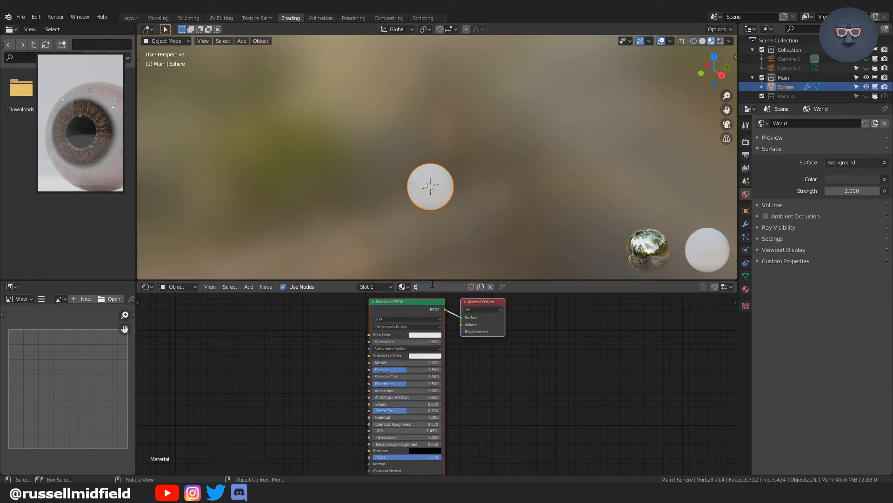
type("Eyeball")
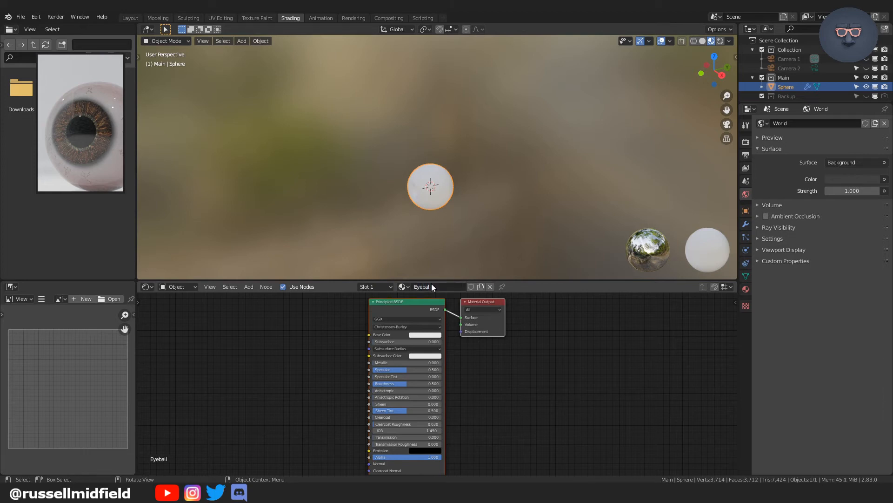
left_click(256, 17)
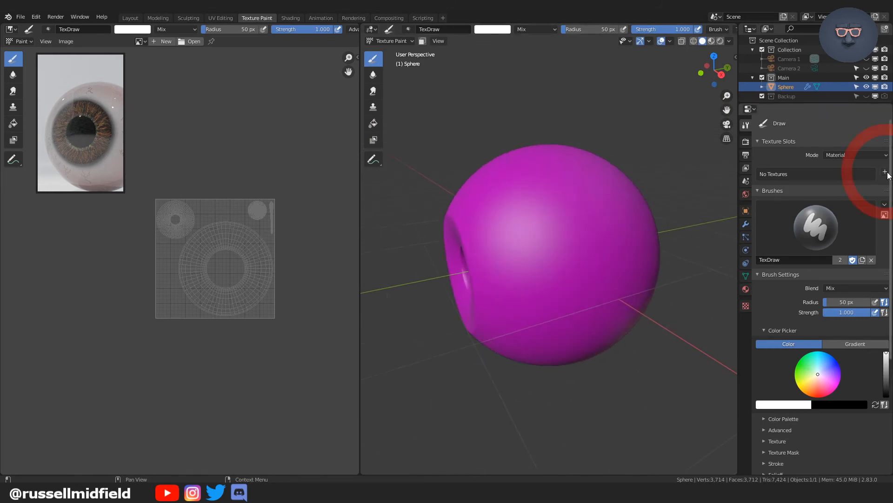
Step: Add a 2048 px Base Color paint texture slot for the Eyeball material
left_click(885, 170)
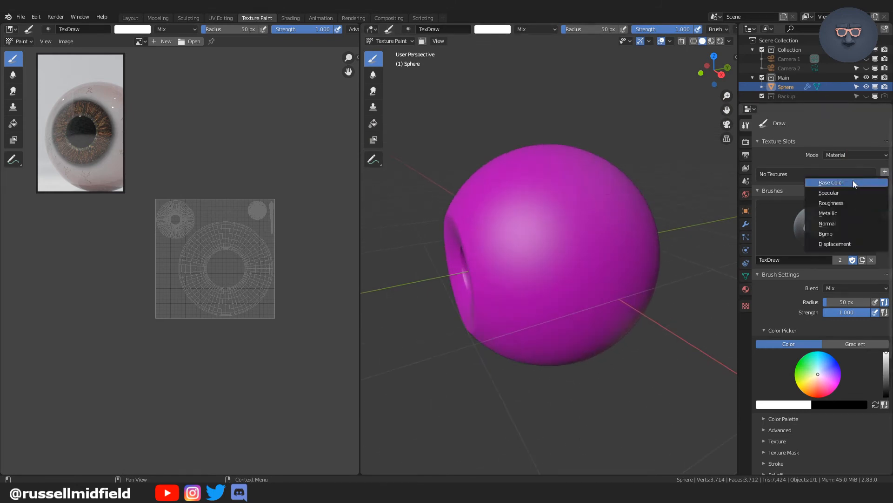
left_click(832, 182)
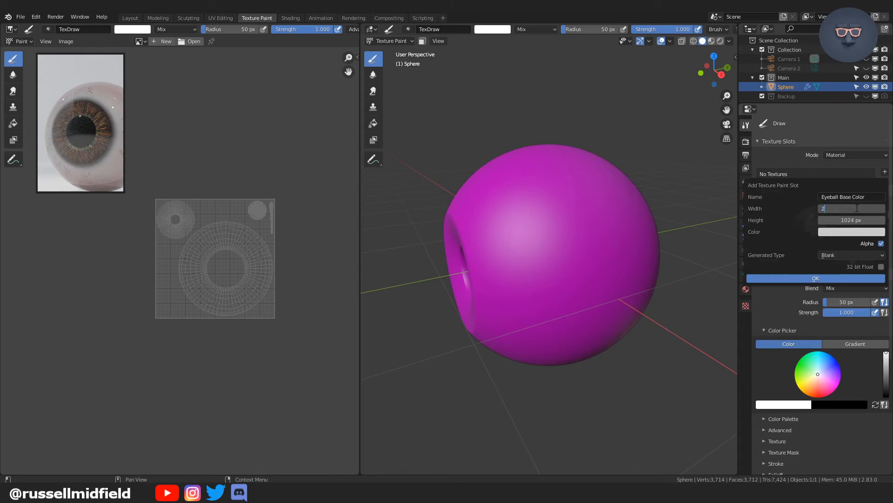
type("2048 px")
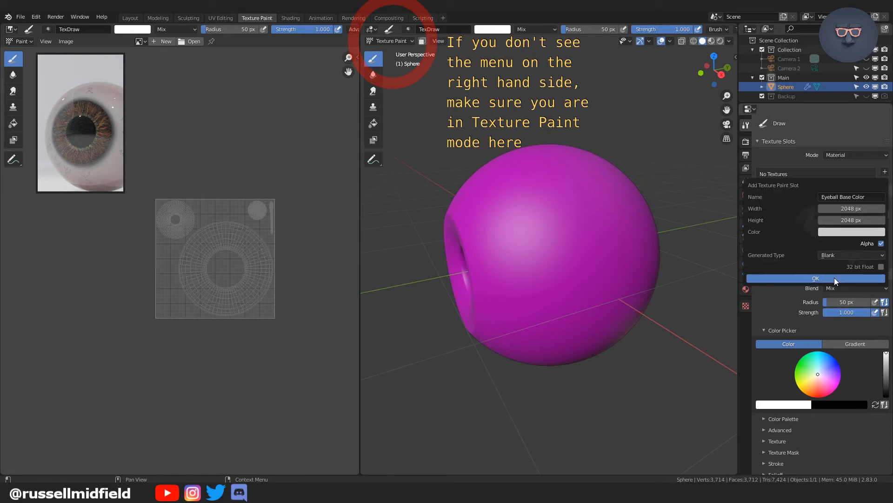
left_click(815, 278)
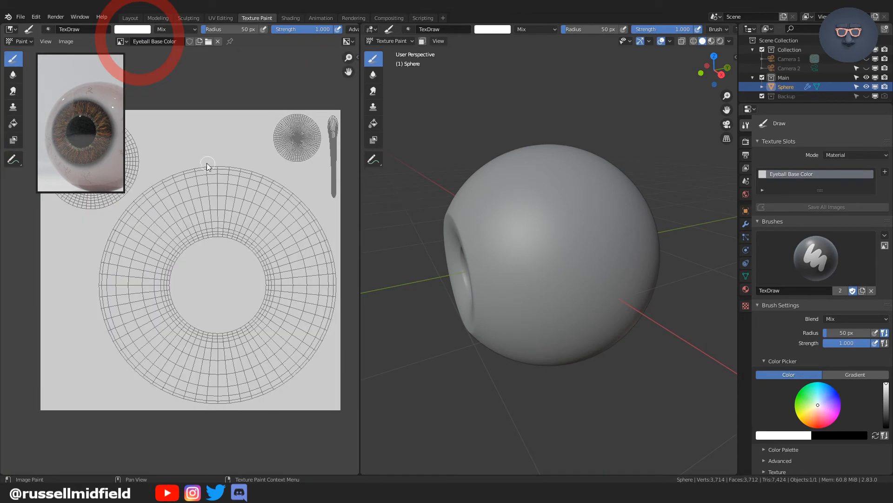
mouse_move(359, 204)
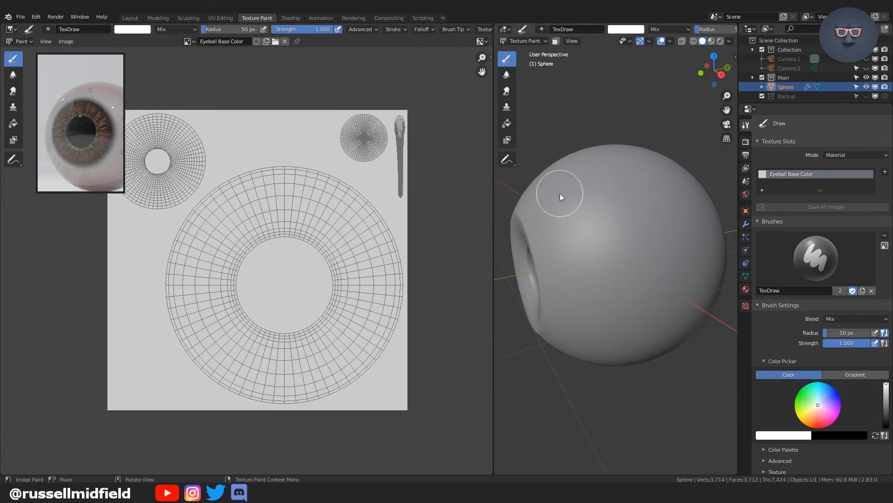
Step: Orbit the 3D view so the eyeball's front opening faces the viewer
left_click_drag(561, 196, 626, 169)
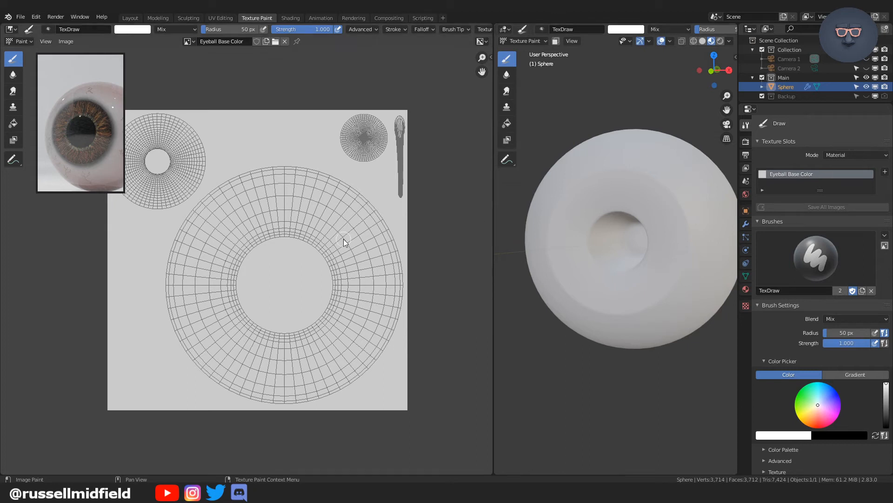
mouse_move(233, 11)
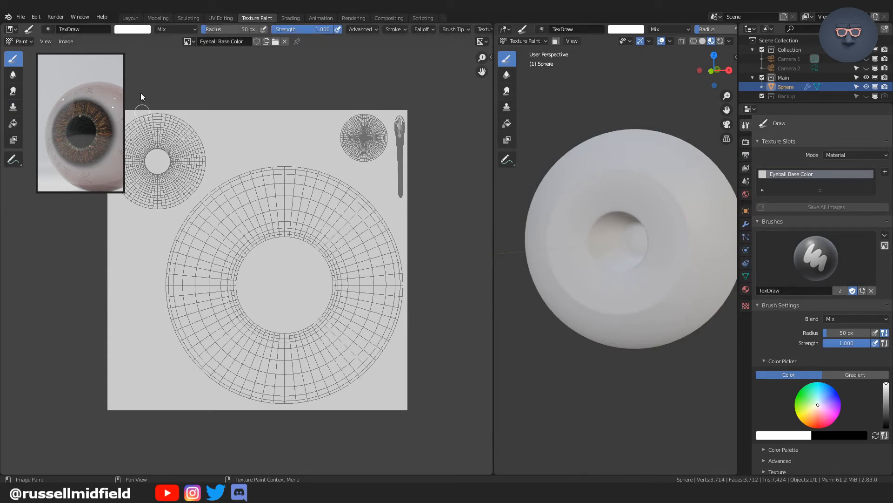
Step: Pick a dark brown brush colour from the eye reference and store it in a new colour palette
left_click(132, 29)
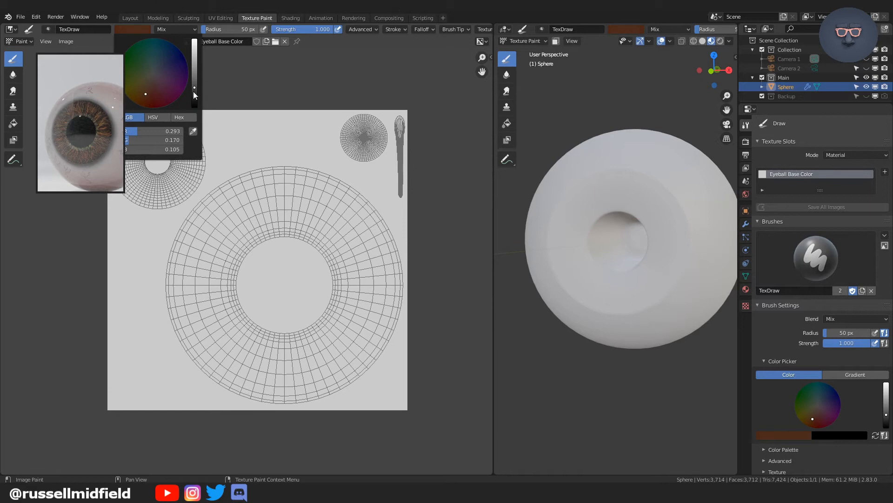
left_click(320, 183)
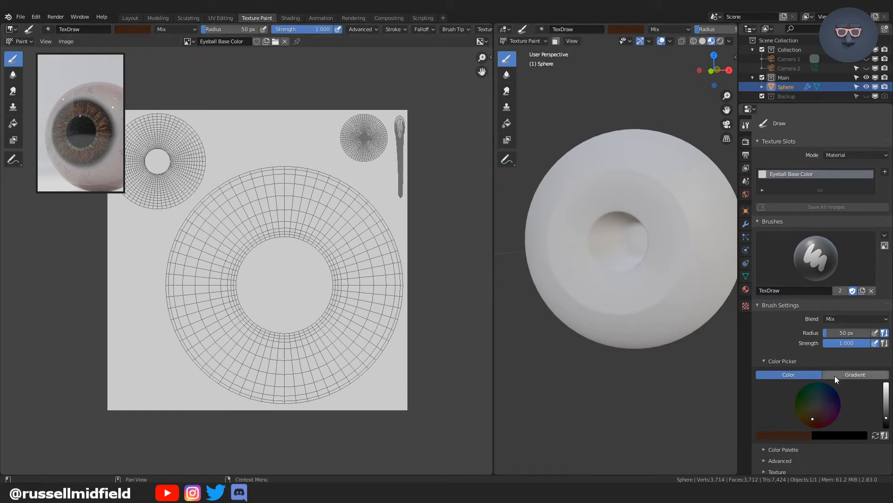
left_click(783, 449)
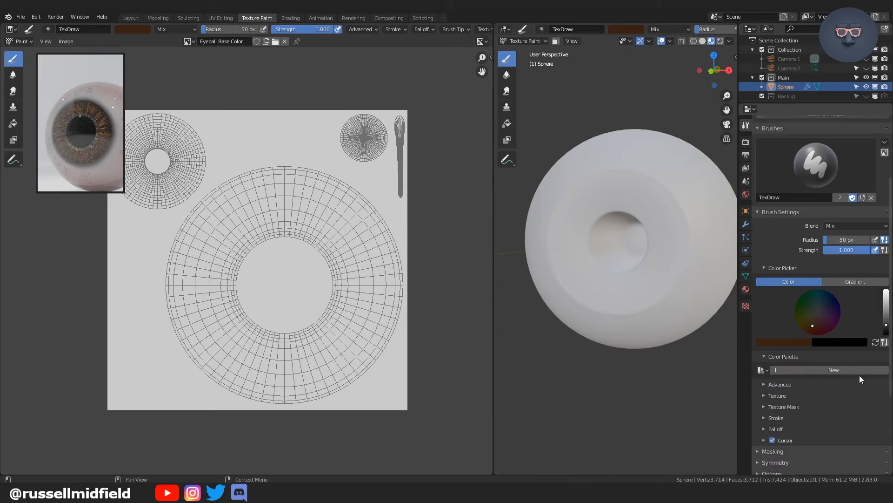
left_click(832, 369)
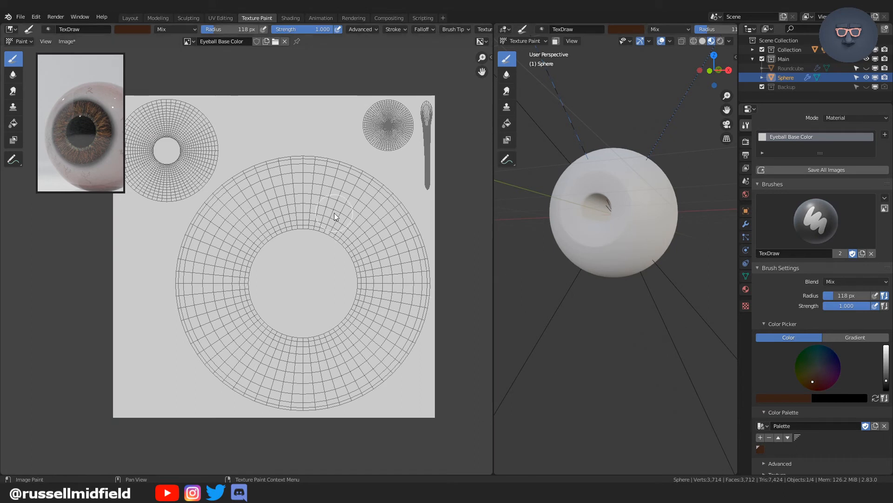
mouse_move(335, 218)
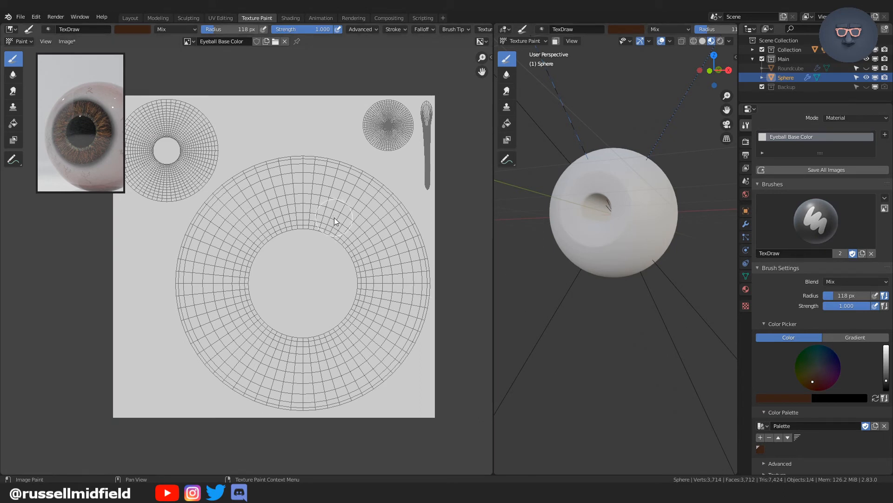
Step: Paint solid dark brown strokes all the way round the iris ring island with the TexDraw brush
left_click_drag(336, 205, 365, 257)
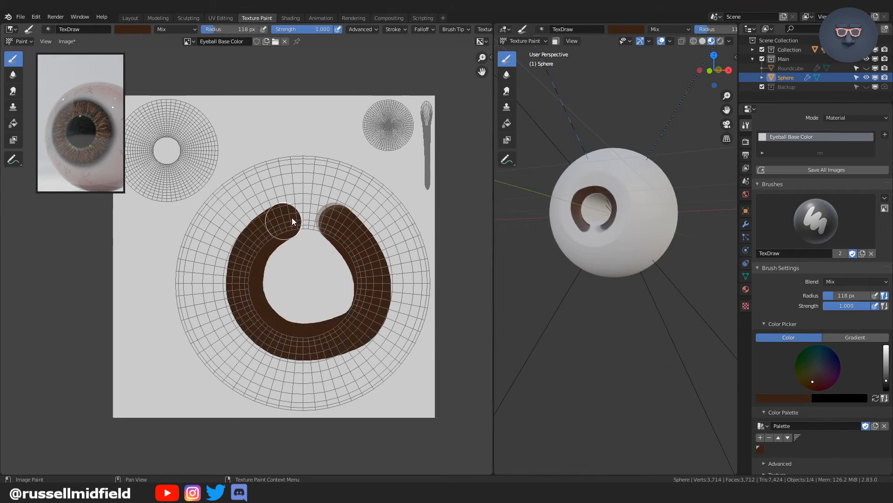
left_click_drag(292, 219, 227, 299)
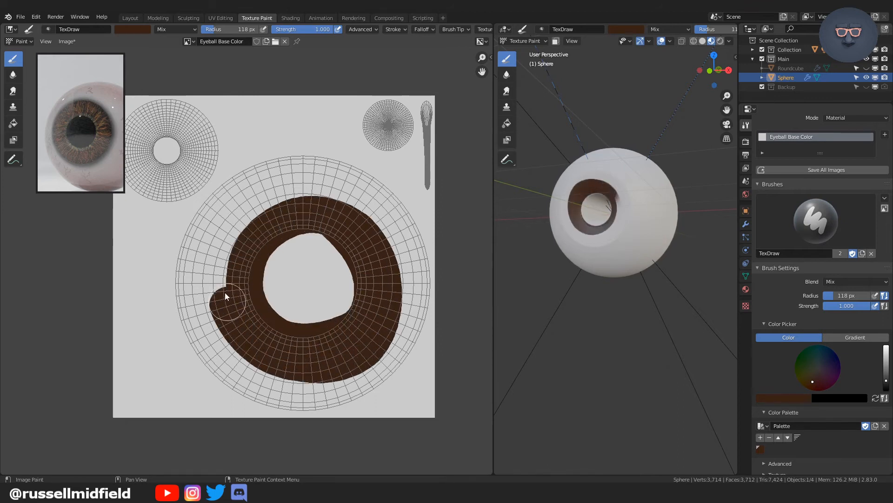
left_click_drag(225, 296, 359, 376)
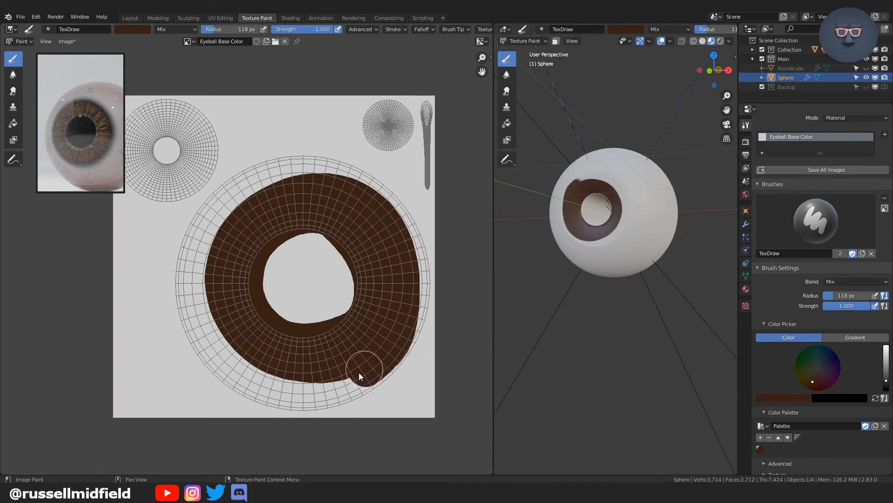
left_click_drag(362, 373, 293, 191)
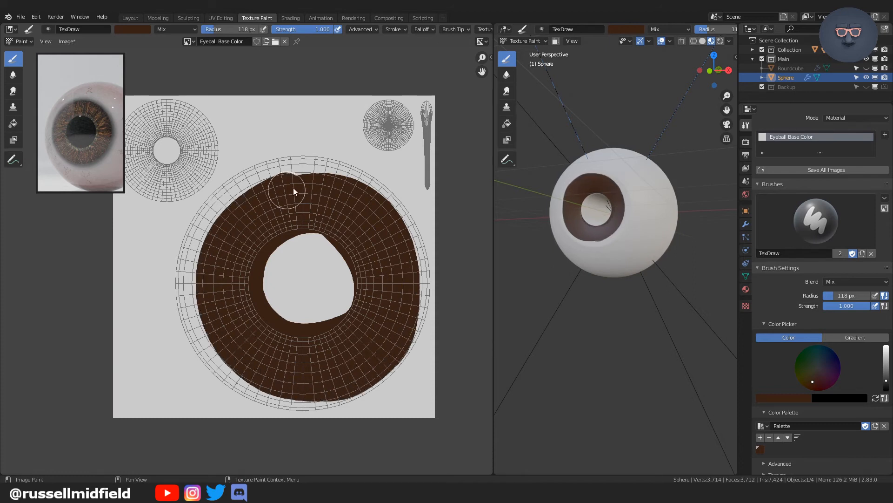
left_click_drag(295, 191, 403, 296)
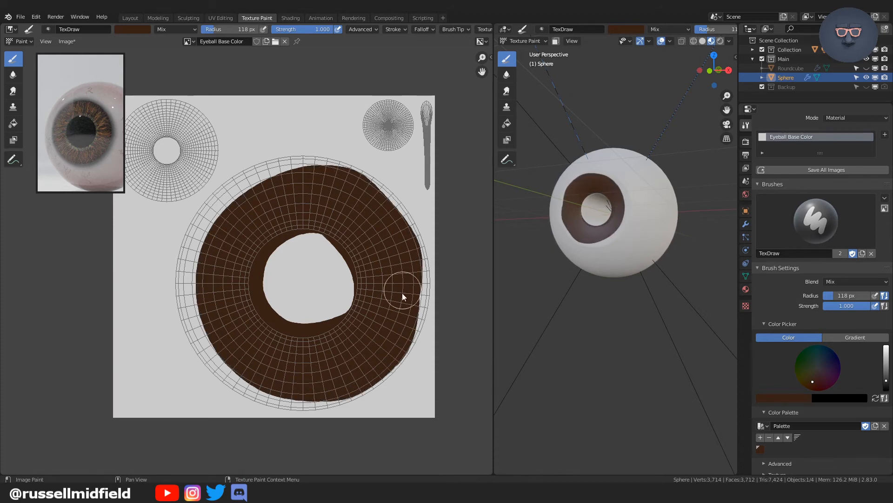
left_click(422, 29)
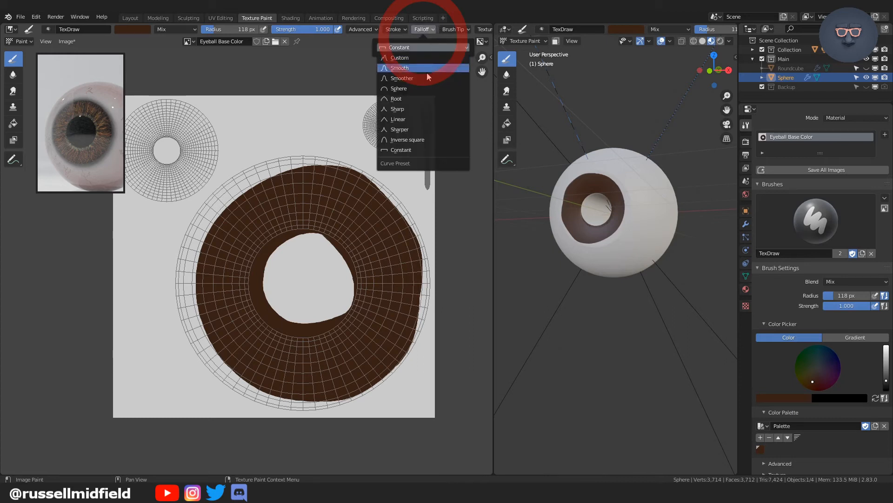
Step: Use the Smooth falloff preset and fill the iris and pupil centre brown with a feathered edge
left_click(399, 56)
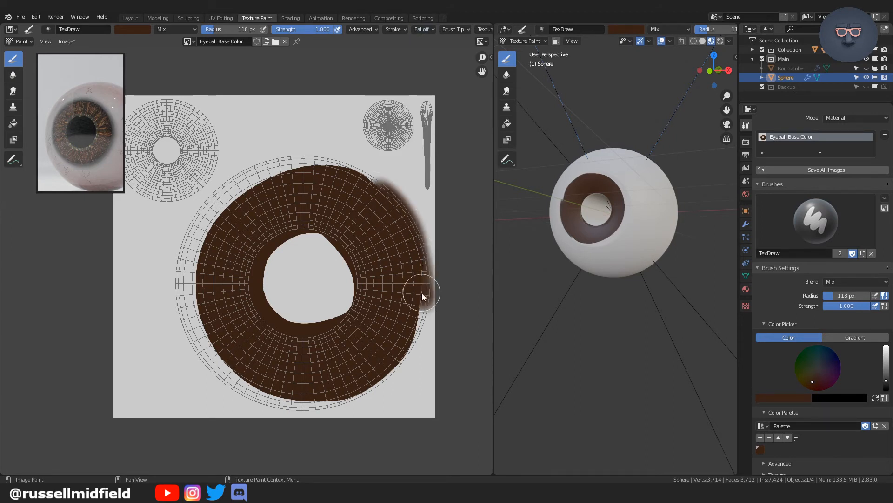
left_click_drag(424, 290, 411, 351)
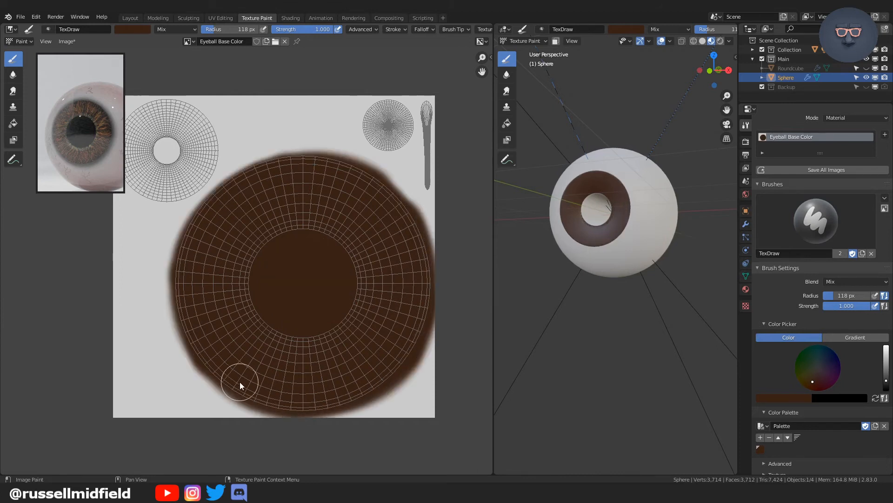
mouse_move(355, 280)
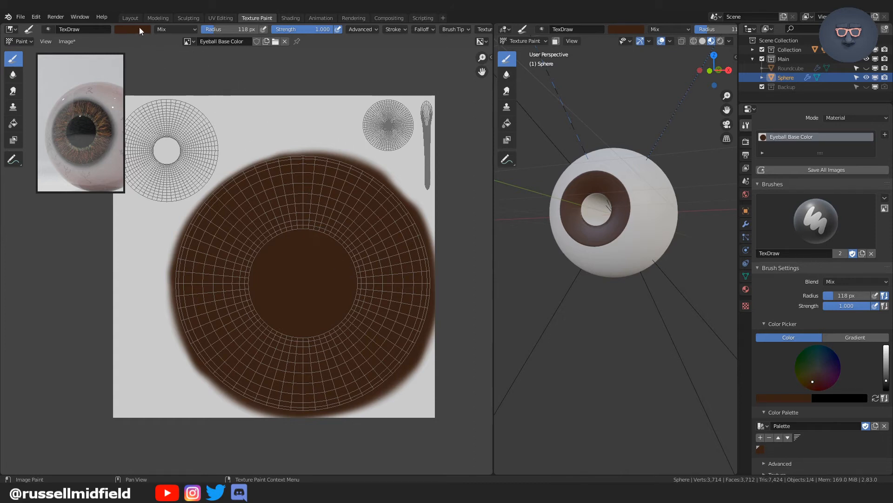
left_click(133, 29)
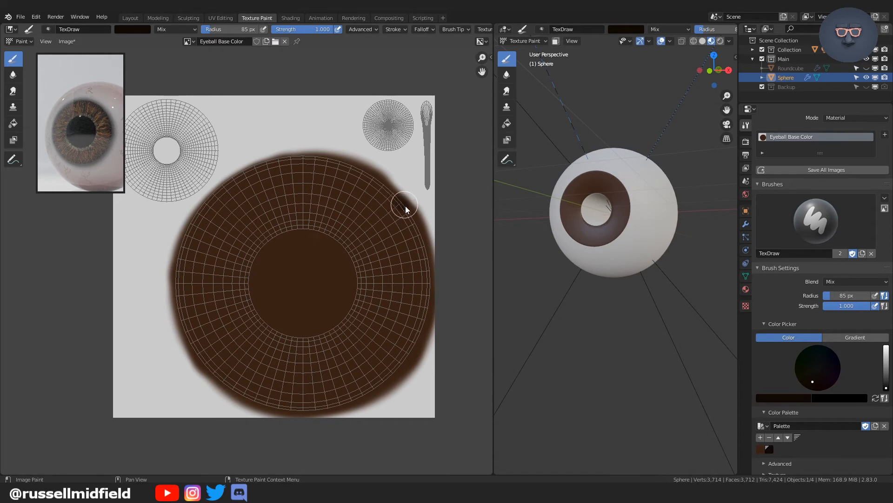
Step: Paint near-black shading along the right and lower-right outer rim of the iris at 85 px radius
left_click_drag(406, 208, 427, 285)
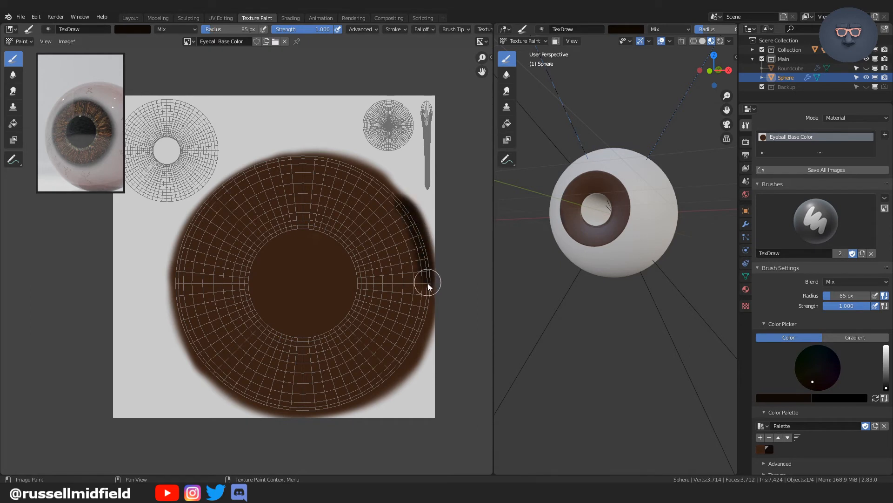
left_click_drag(427, 285, 400, 368)
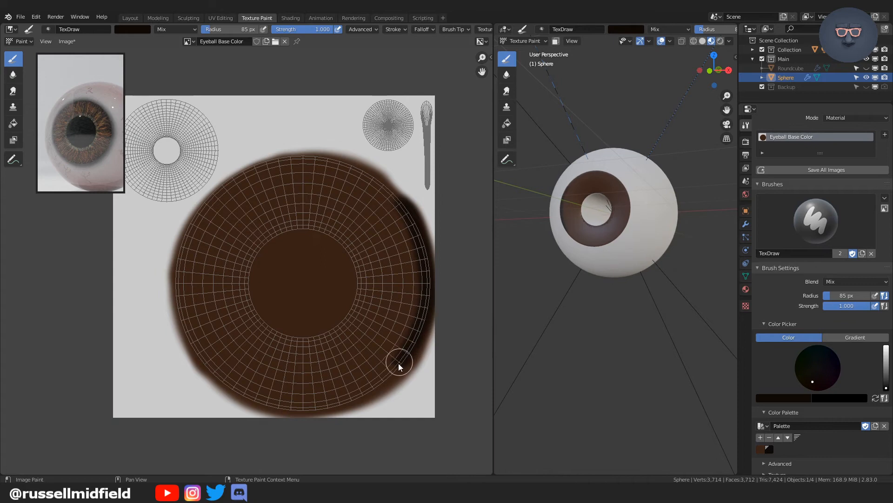
left_click_drag(399, 365, 287, 411)
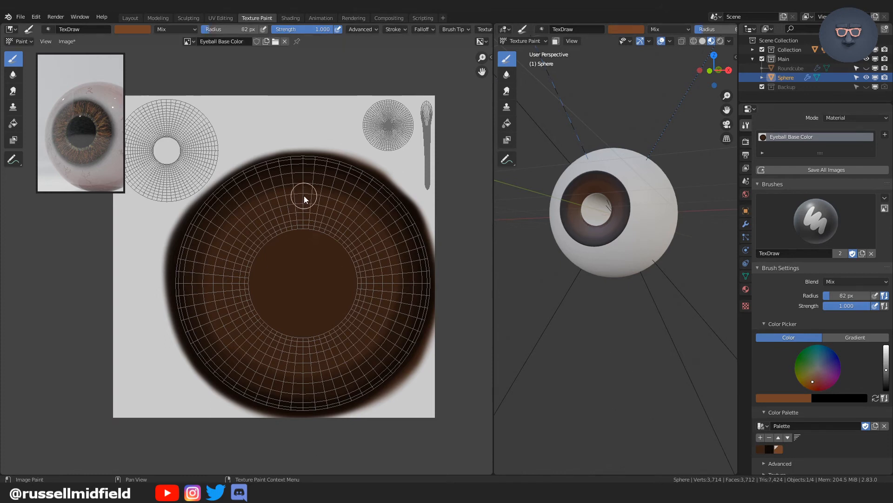
Step: Paint a lighter orange-brown band around the middle of the iris, upper and lower halves
left_click_drag(303, 196, 336, 215)
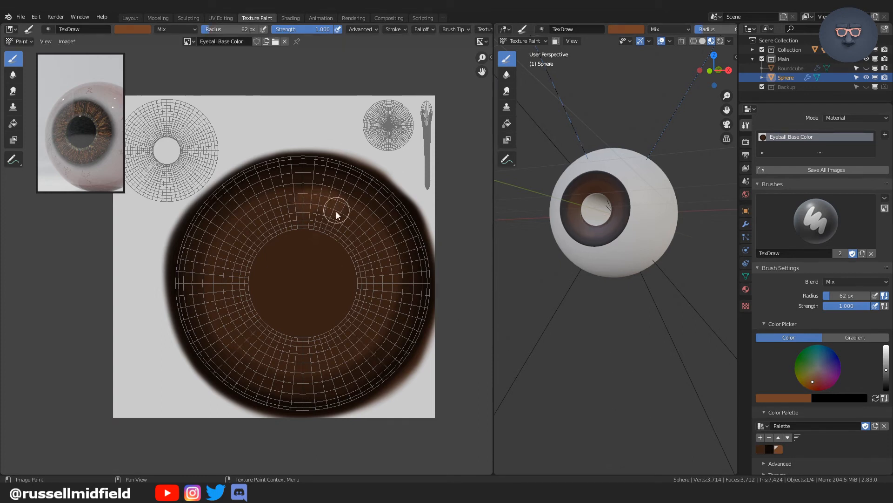
left_click_drag(336, 208, 373, 240)
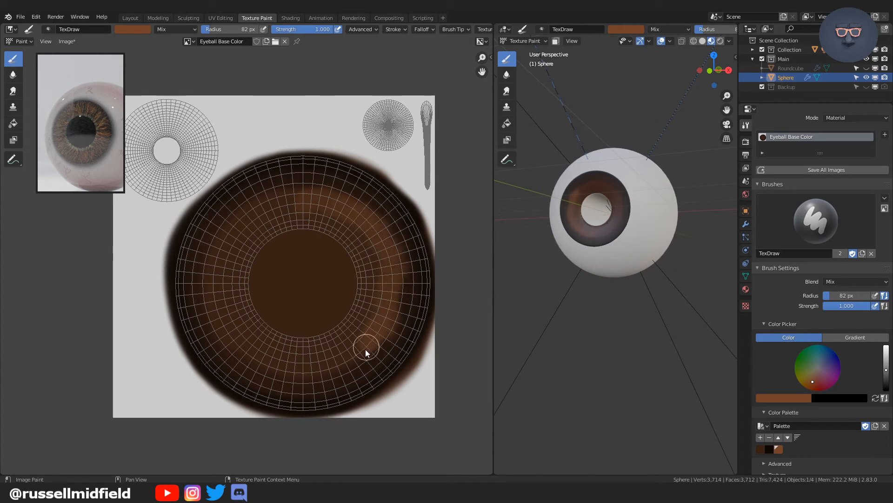
left_click_drag(367, 347, 309, 364)
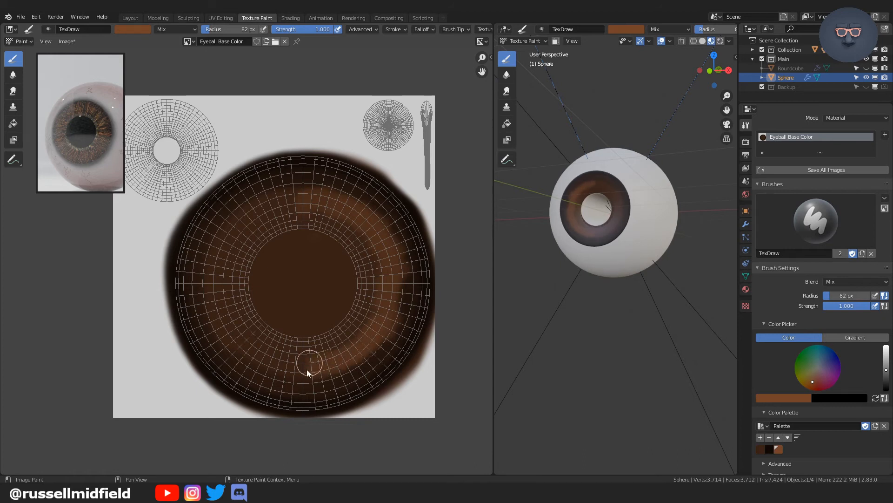
left_click_drag(308, 367, 240, 333)
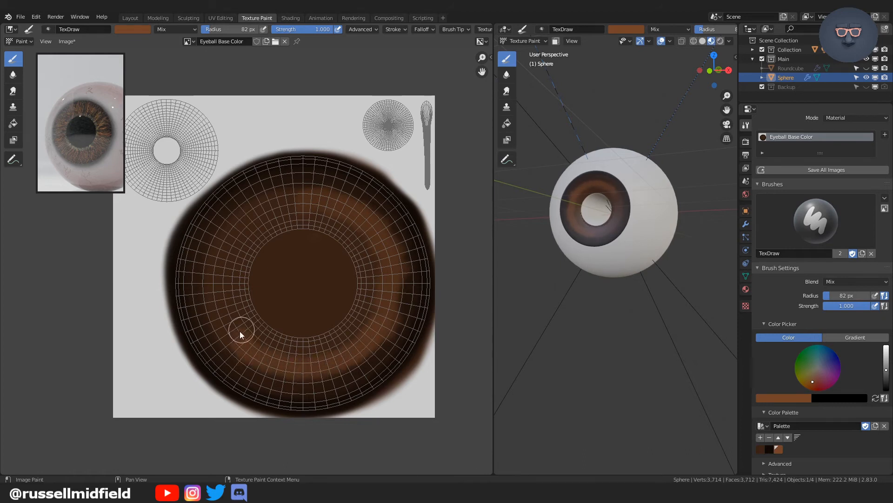
left_click_drag(241, 335, 224, 277)
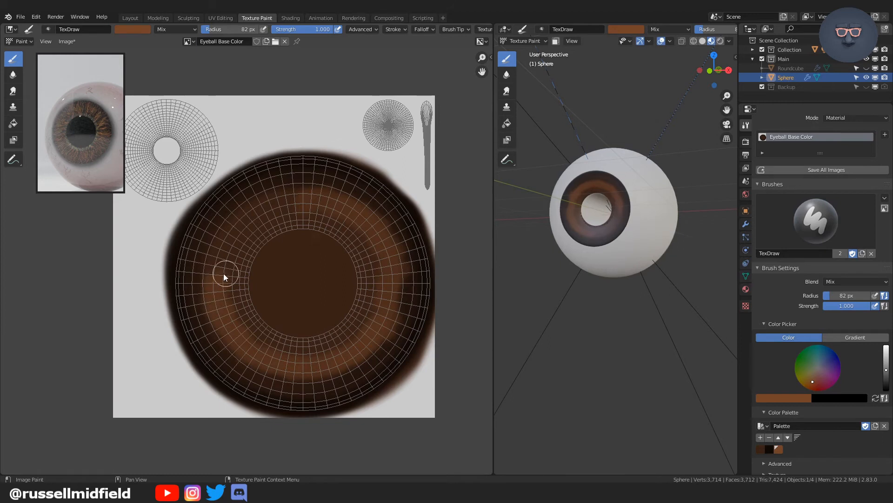
left_click_drag(226, 277, 242, 228)
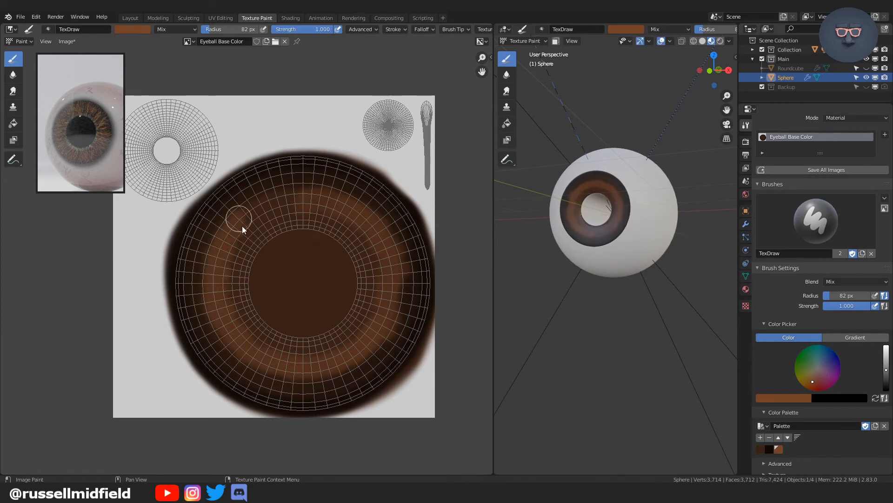
left_click_drag(242, 228, 310, 207)
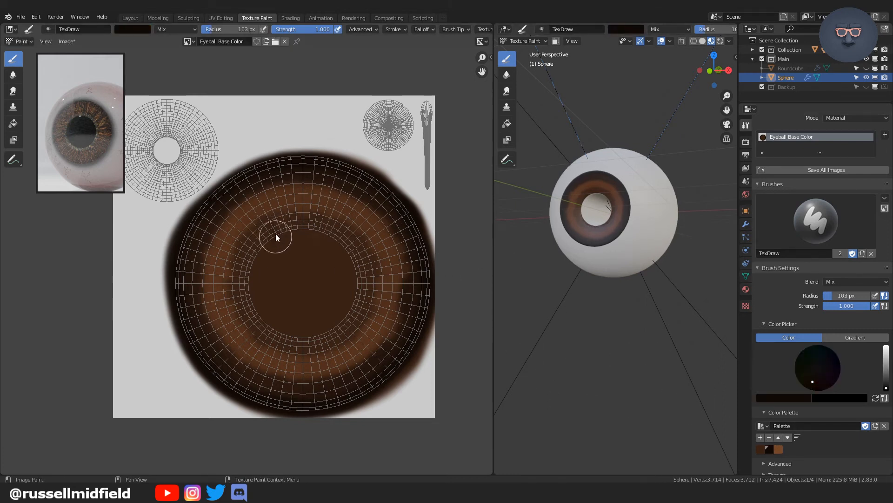
Step: Paint a near-black ring around the pupil edge at 103 px radius, just inside the orange-brown band
left_click_drag(276, 238, 332, 230)
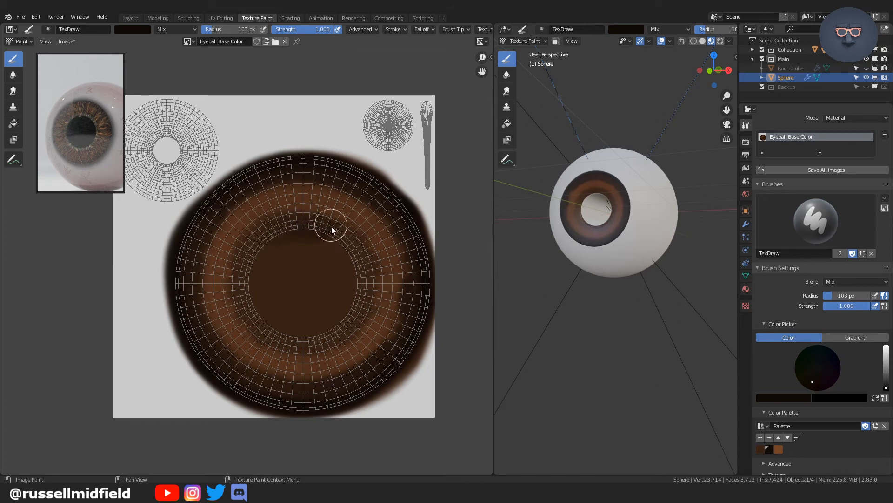
left_click_drag(333, 228, 363, 288)
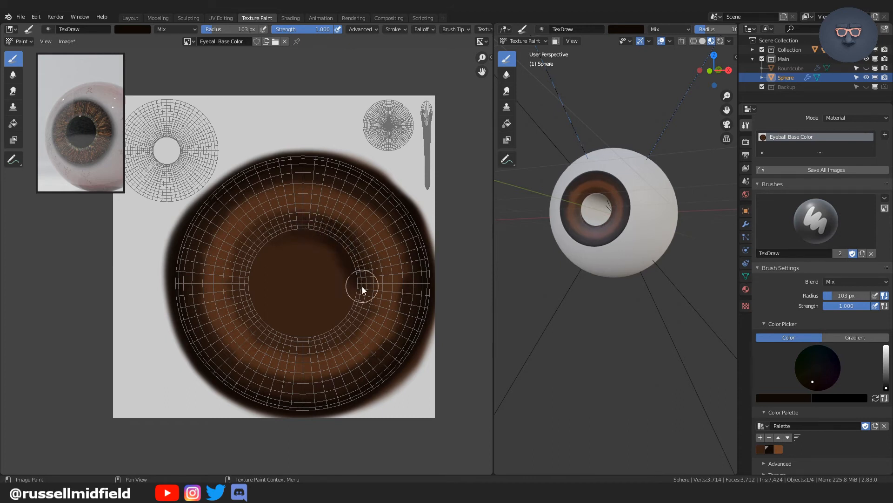
left_click_drag(362, 288, 334, 329)
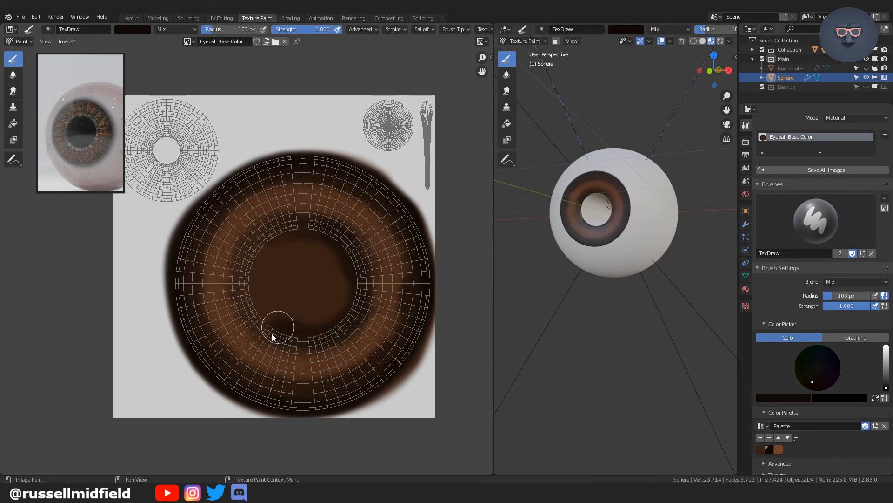
left_click_drag(276, 328, 247, 270)
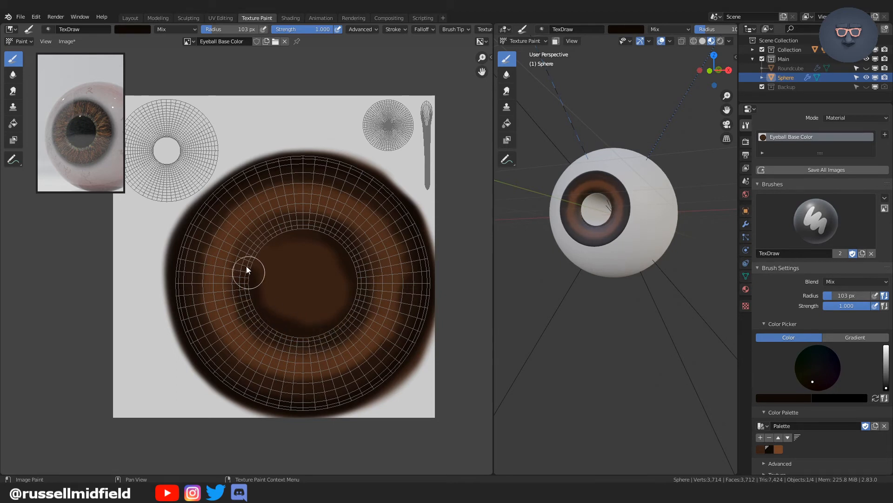
left_click_drag(248, 269, 302, 233)
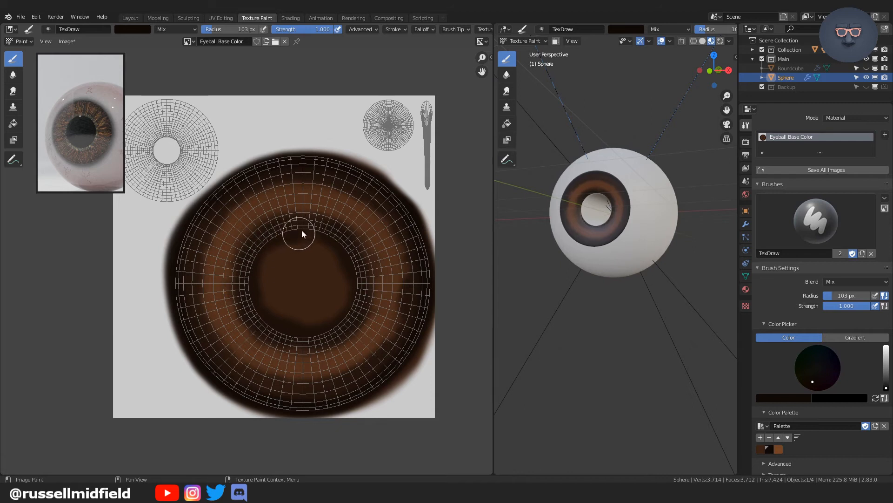
left_click_drag(301, 233, 358, 290)
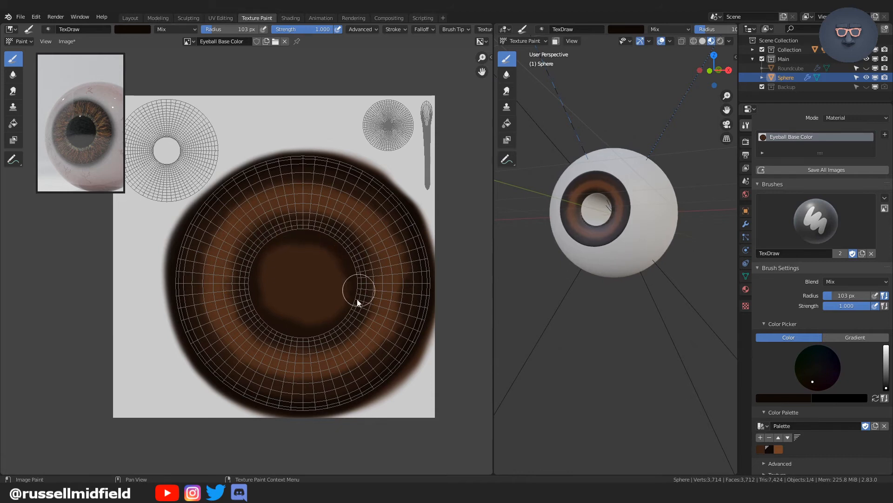
left_click_drag(360, 290, 266, 319)
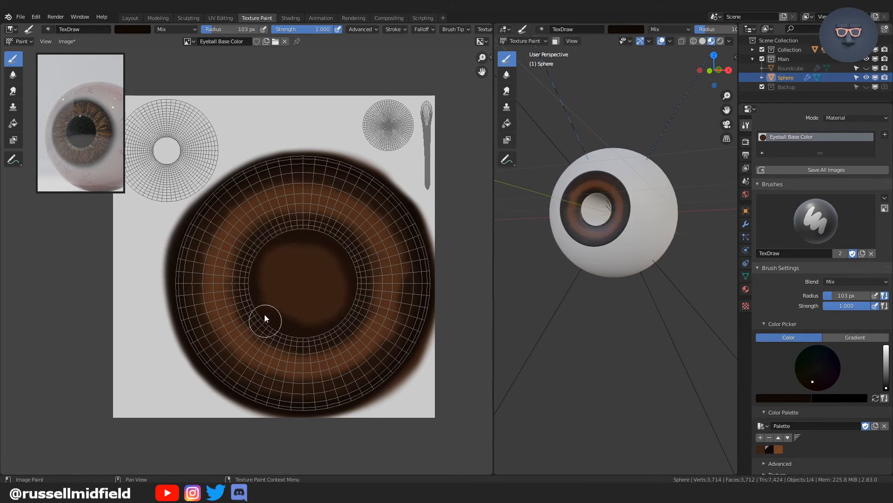
left_click_drag(265, 319, 280, 302)
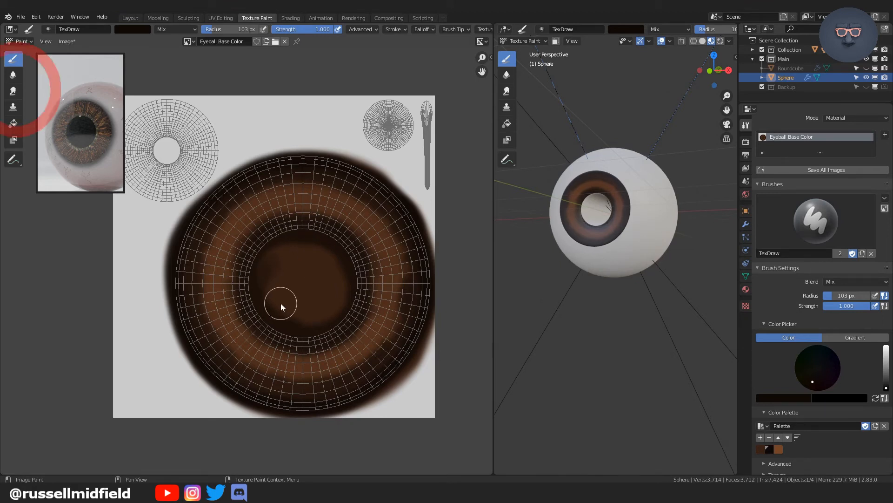
Step: Smear the iris colour bands into radial streaks with the Smear tool, then return to TexDraw
left_click(12, 90)
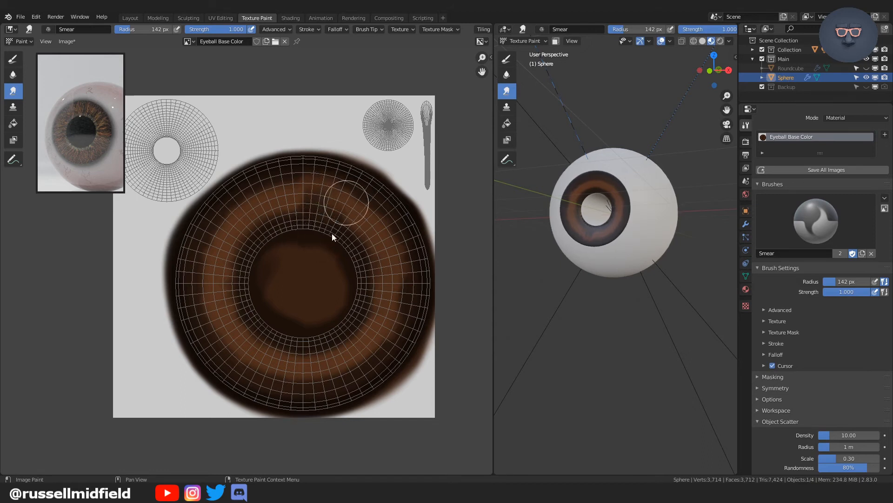
left_click_drag(343, 201, 347, 239)
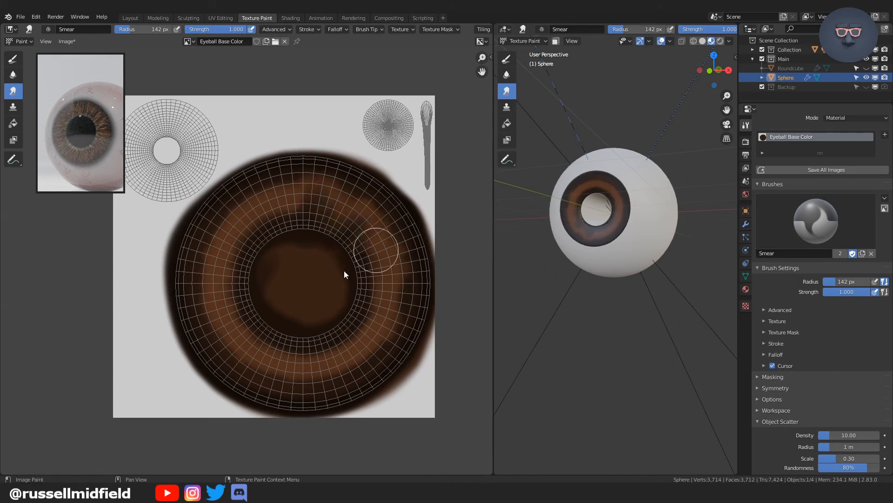
left_click(13, 59)
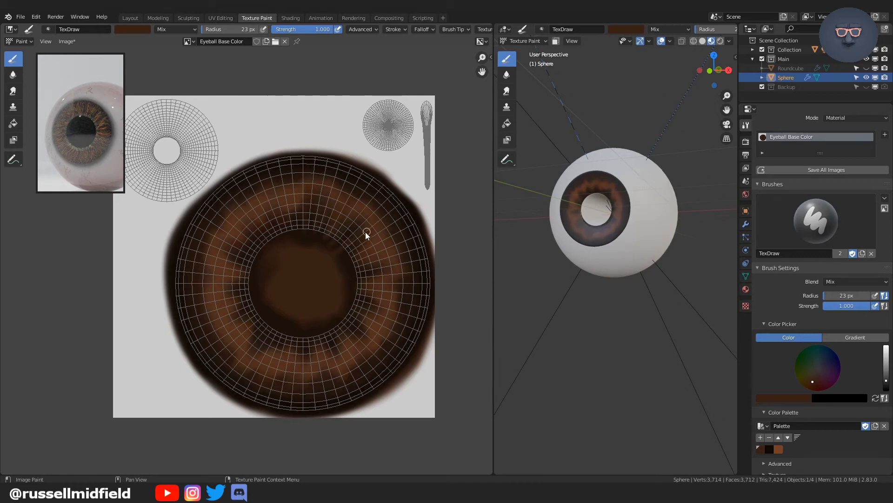
Step: Paint thin dark radial fibre streaks across the iris with a 23 px brush
left_click_drag(367, 235, 352, 277)
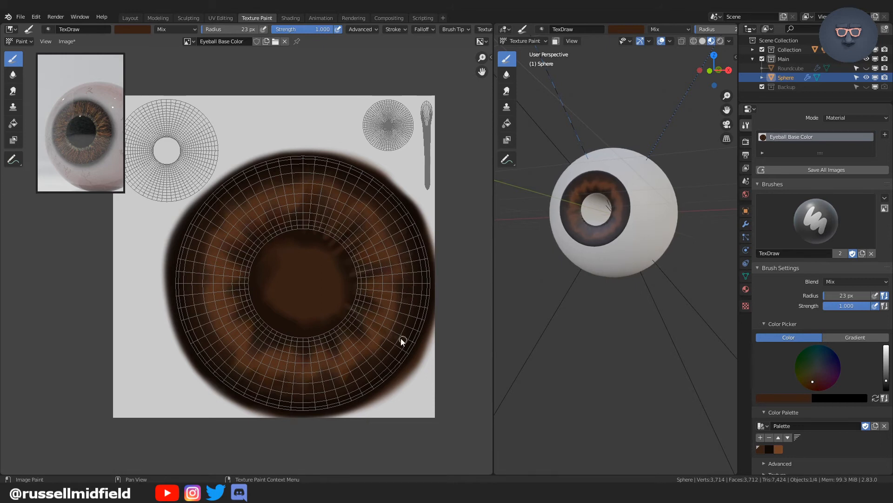
left_click_drag(402, 341, 339, 365)
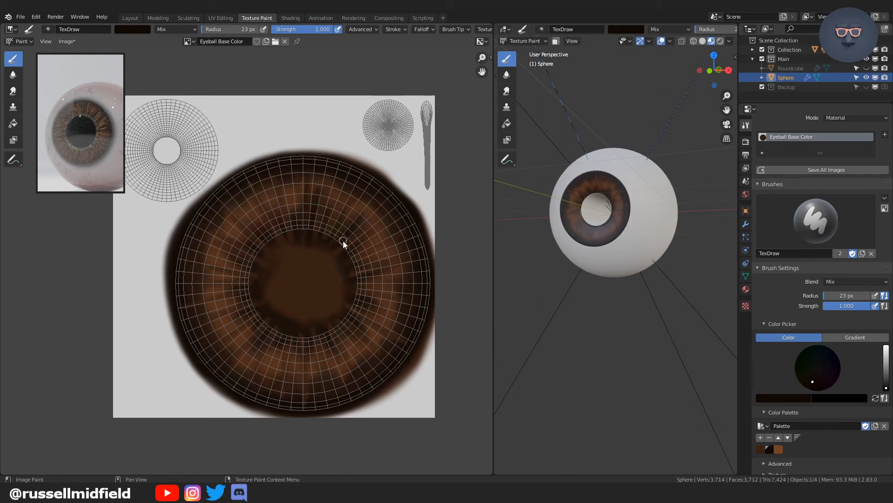
left_click_drag(343, 241, 352, 272)
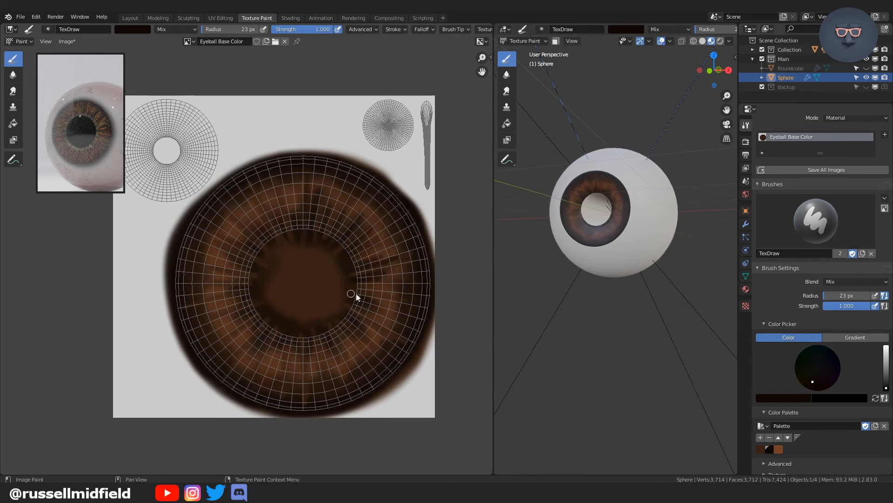
left_click_drag(351, 295, 358, 318)
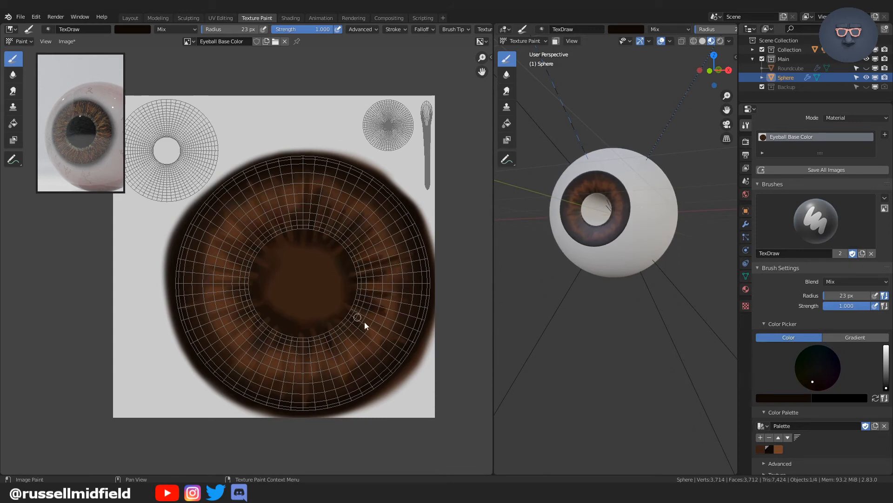
left_click_drag(357, 317, 347, 344)
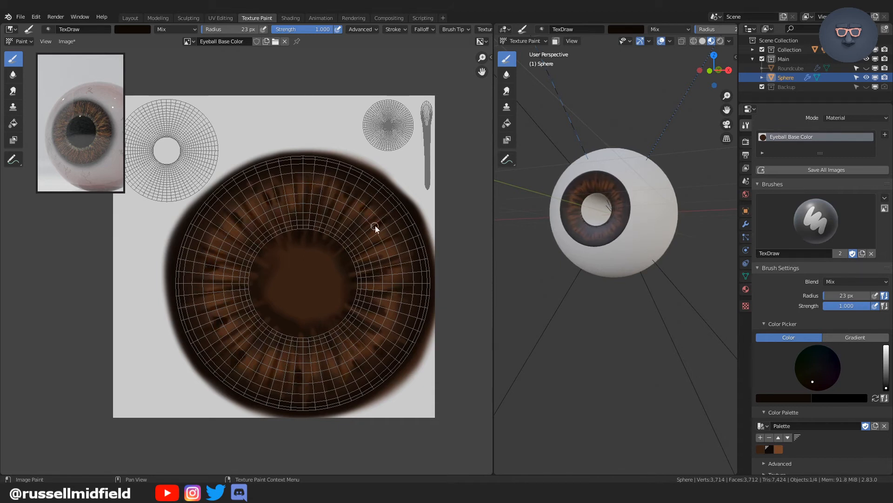
left_click_drag(374, 227, 383, 330)
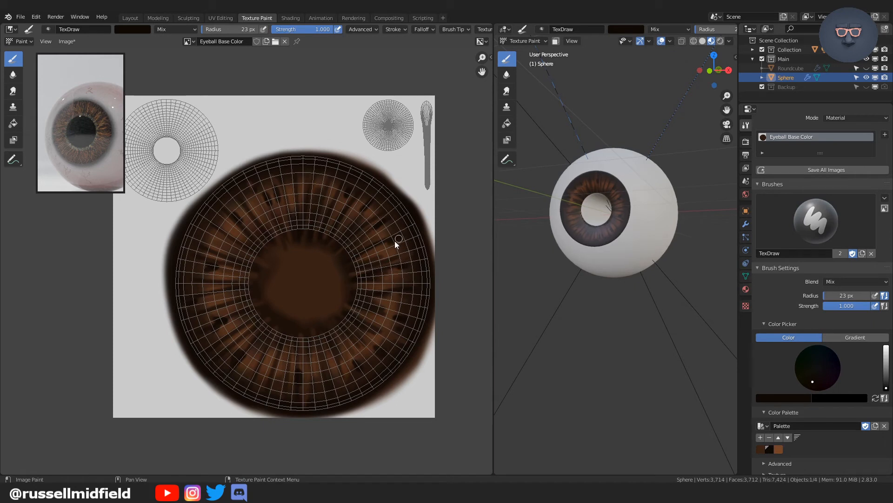
left_click_drag(400, 239, 322, 357)
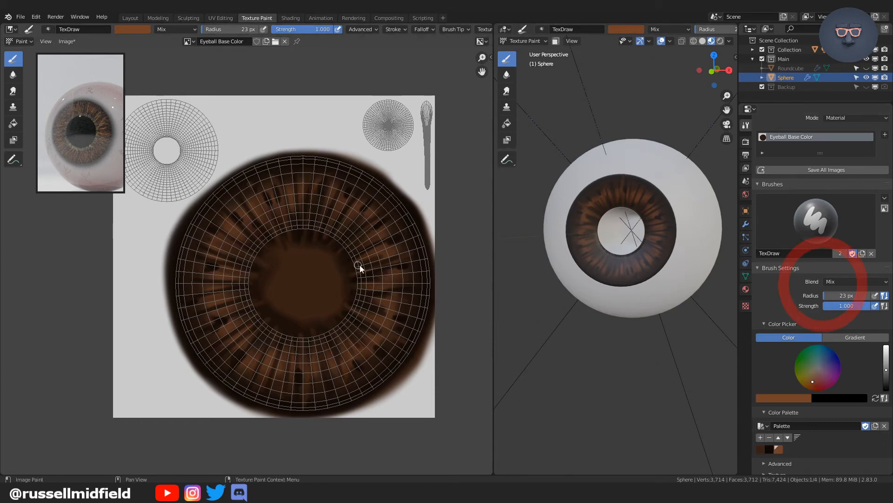
Step: Set the brush blend mode to Overlay and glaze orange over the right and lower iris streaks
left_click(852, 281)
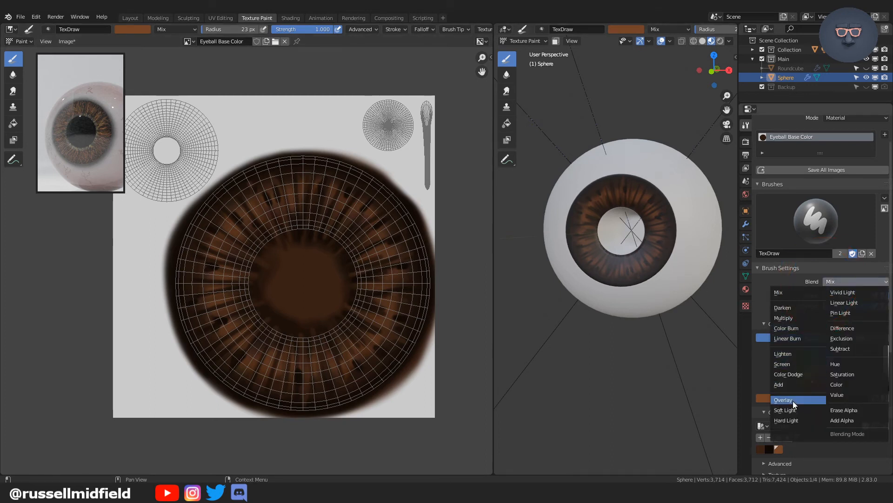
left_click(783, 399)
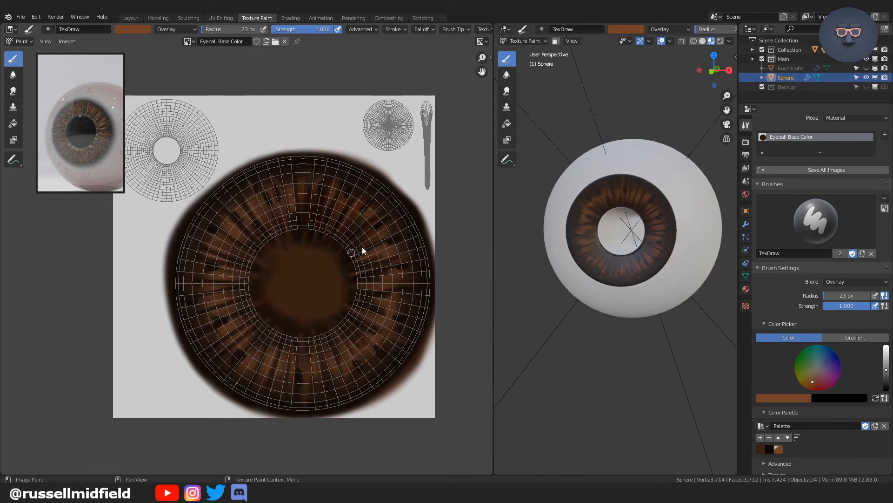
left_click_drag(352, 250, 408, 282)
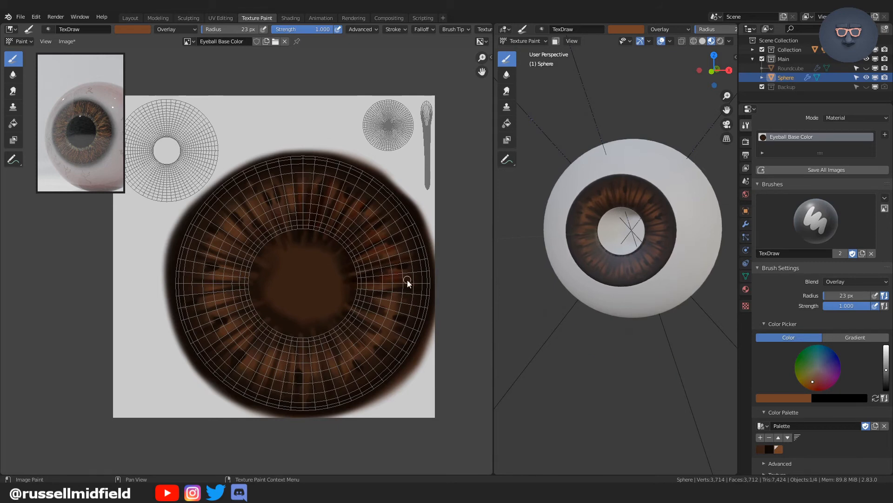
left_click_drag(408, 283, 400, 336)
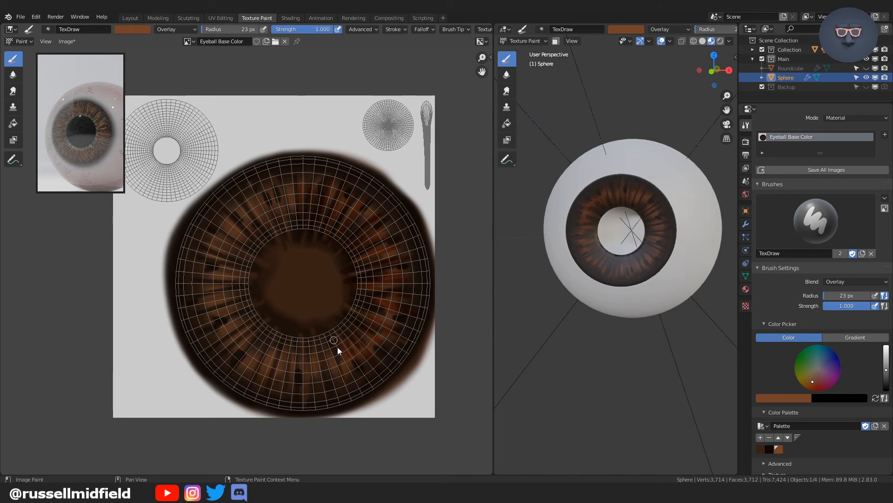
left_click_drag(333, 341, 279, 335)
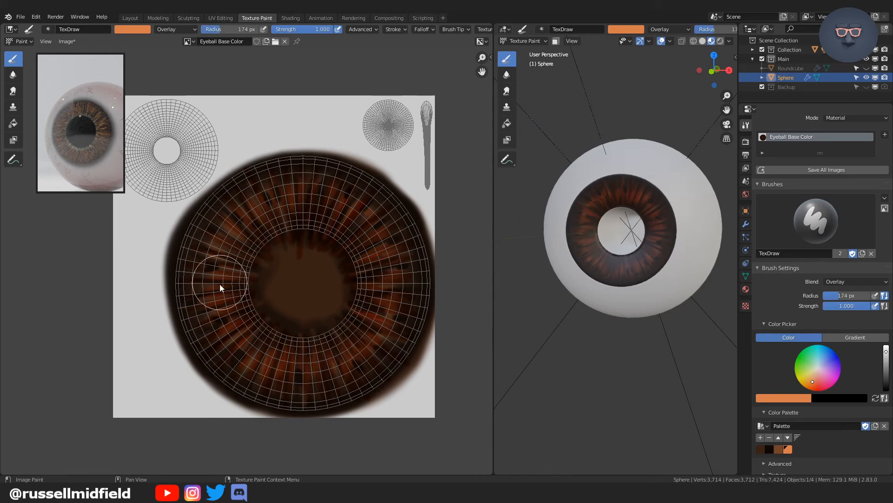
Step: Add bright orange streaks and flecks across the lower, top and right of the iris in Add blending
left_click_drag(222, 287, 367, 349)
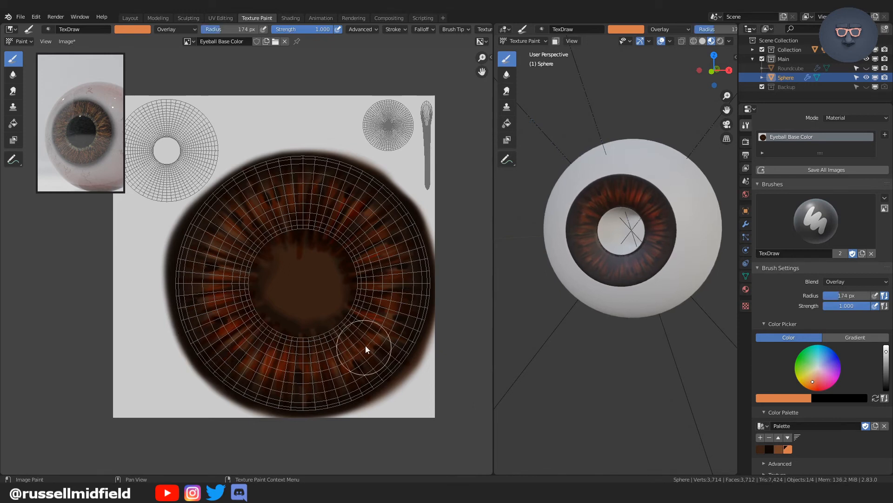
left_click_drag(366, 349, 231, 273)
type("20")
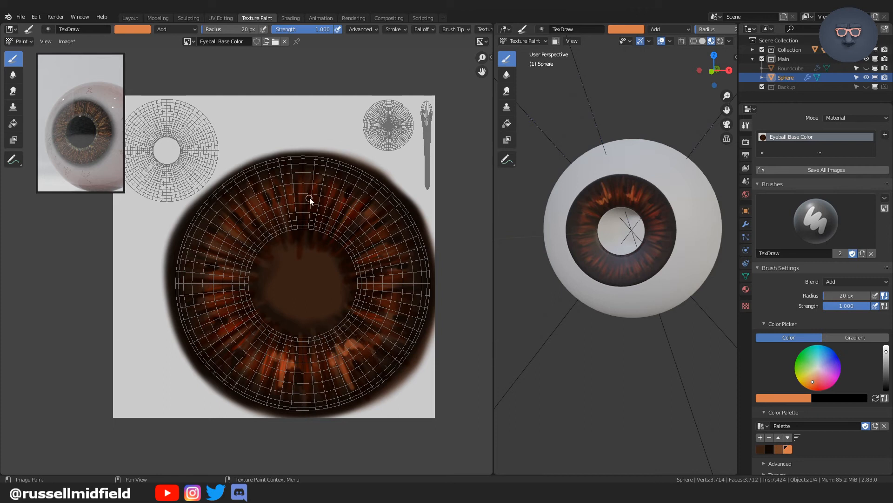
left_click_drag(311, 201, 338, 185)
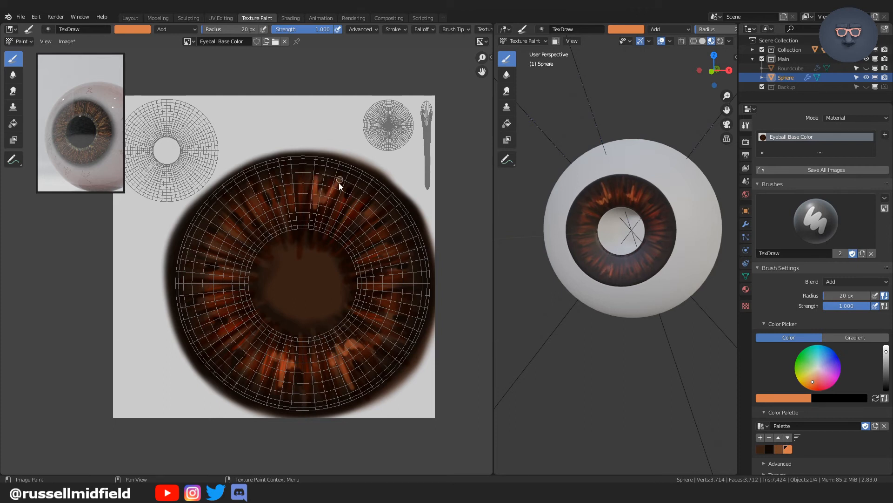
left_click_drag(339, 179, 367, 240)
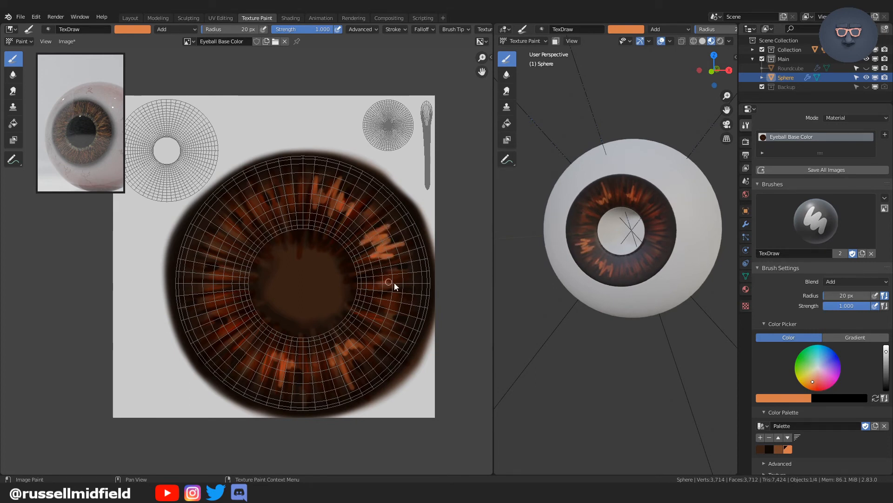
left_click_drag(387, 282, 381, 306)
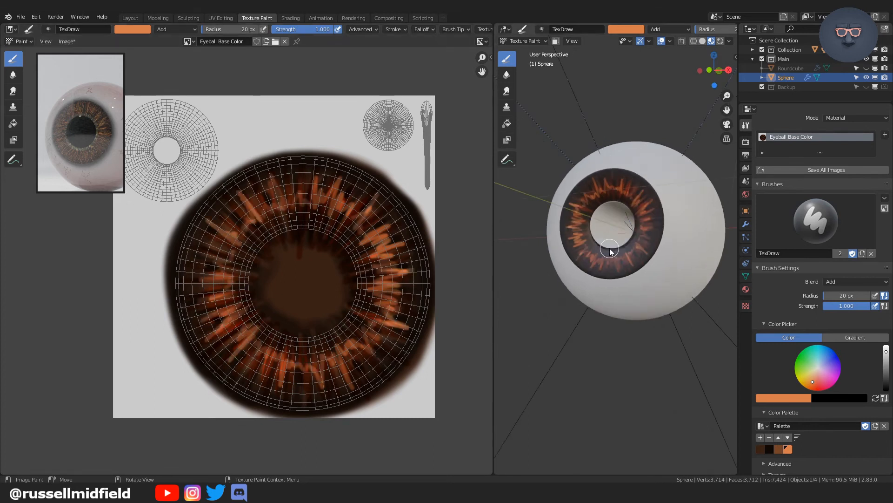
Step: Set the brush blend mode to Color and pick a pale yellow paint colour
left_click(853, 281)
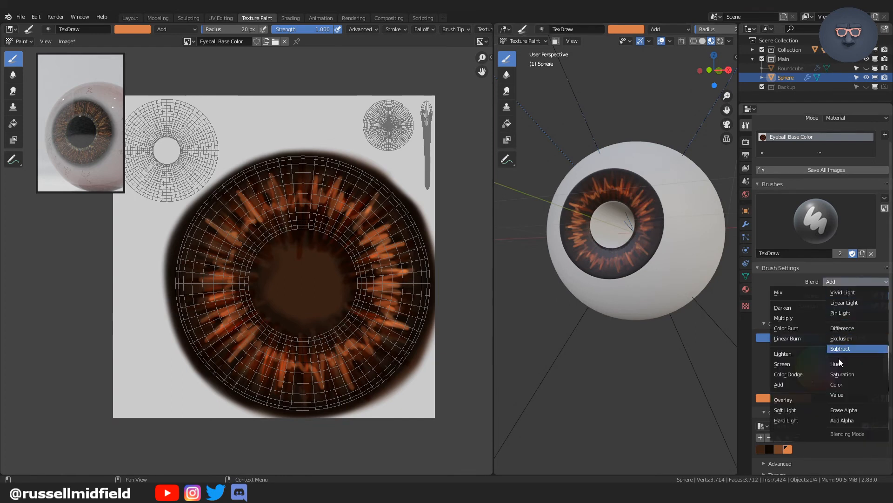
mouse_move(841, 385)
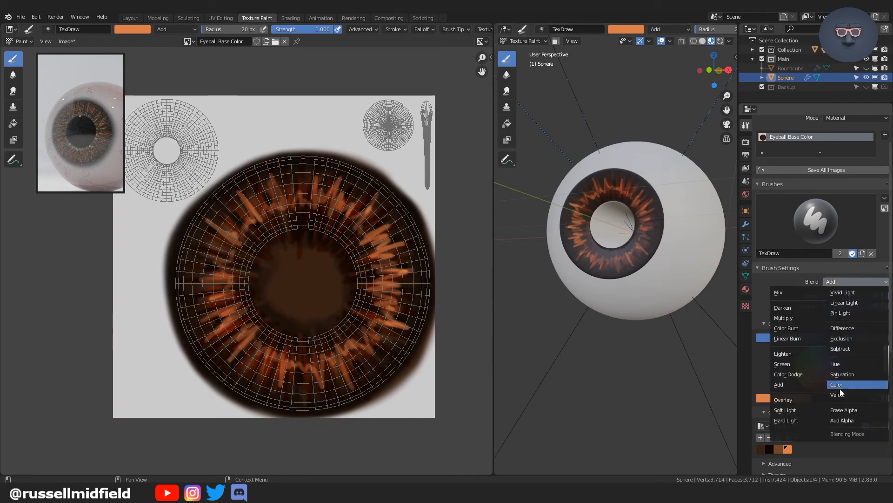
left_click(836, 384)
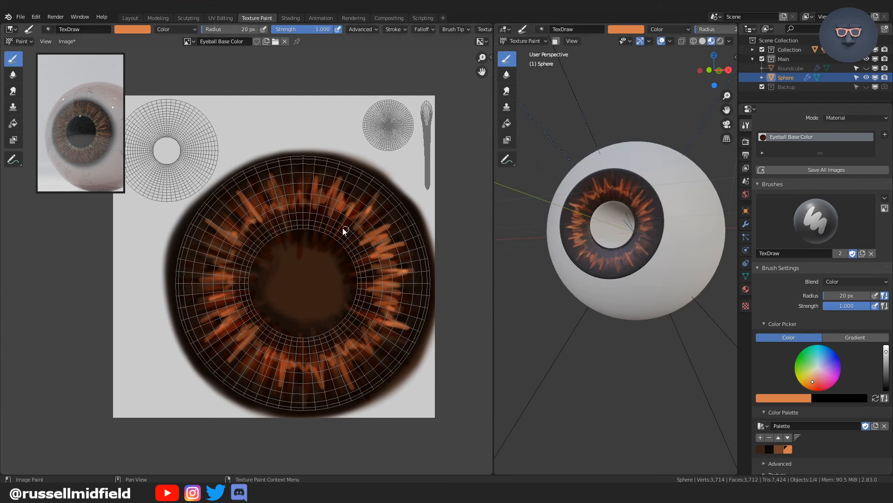
left_click(132, 29)
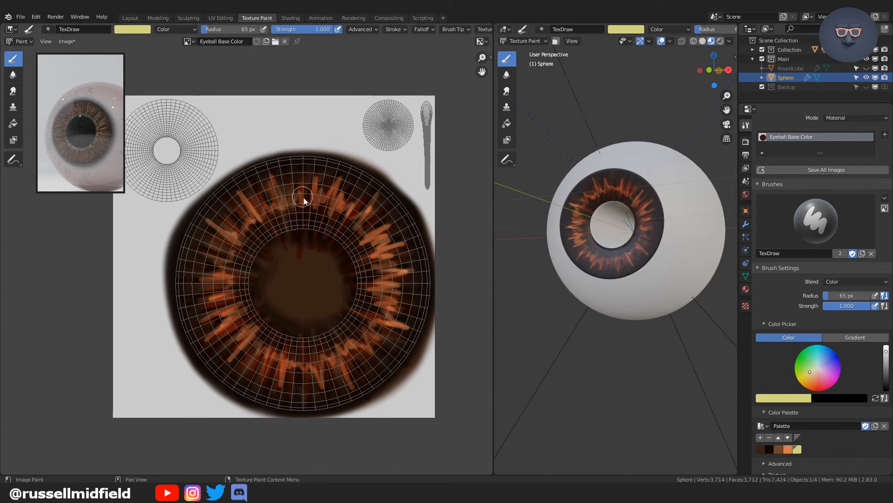
Step: Tint the iris streaks pale yellow from the top round the right side to the bottom left
left_click_drag(304, 199, 327, 228)
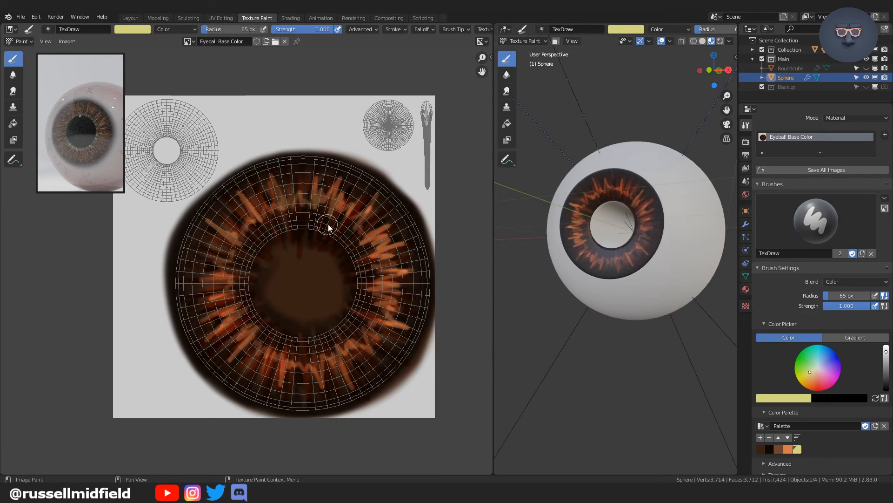
left_click_drag(328, 228, 375, 254)
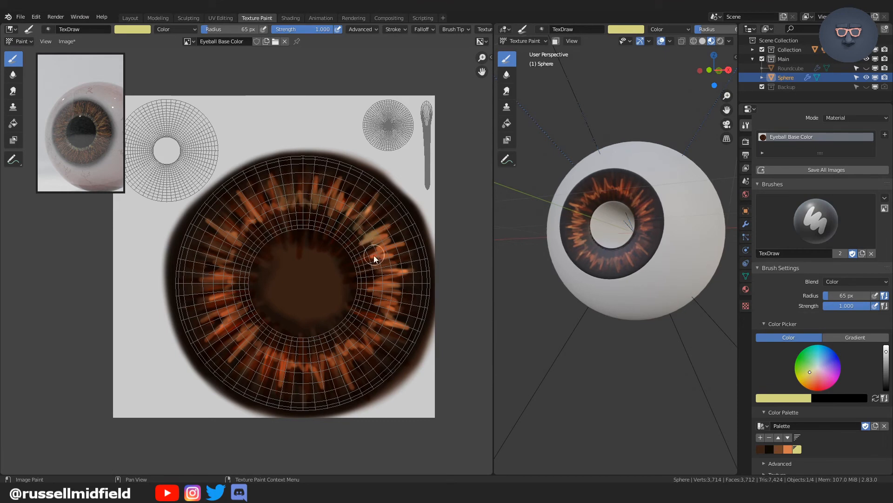
left_click_drag(375, 255, 373, 314)
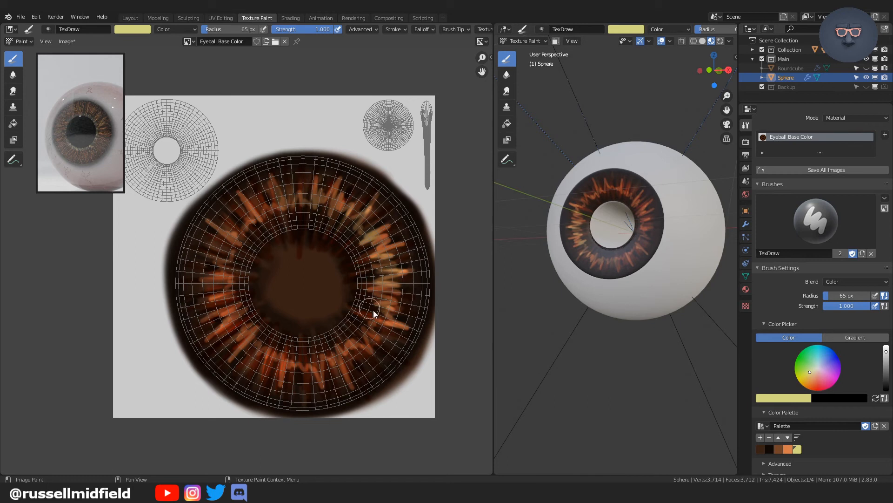
left_click_drag(373, 314, 333, 375)
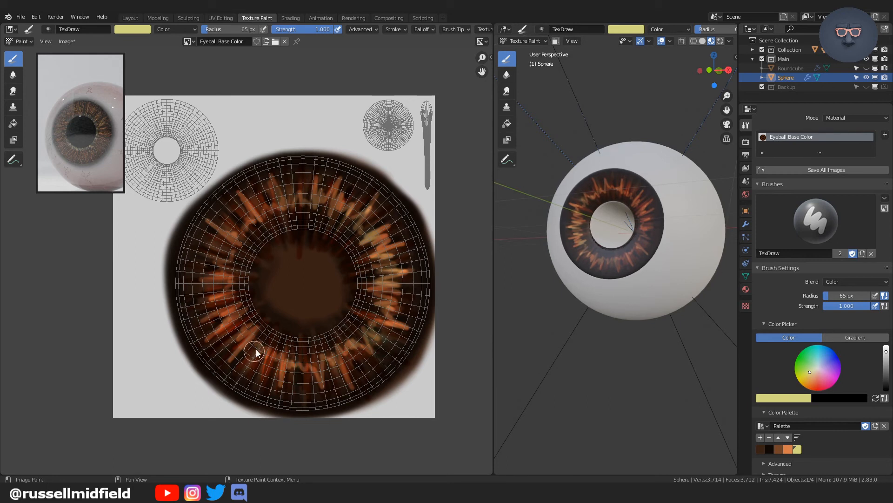
left_click_drag(255, 353, 224, 288)
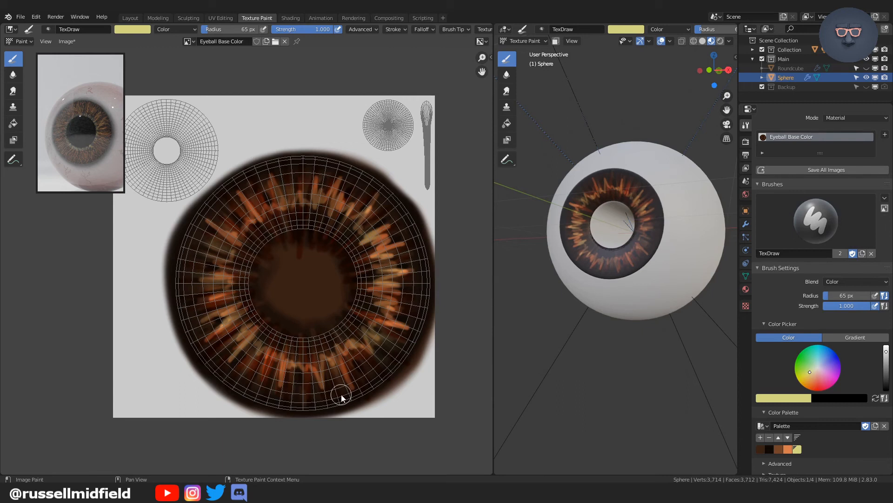
mouse_move(300, 234)
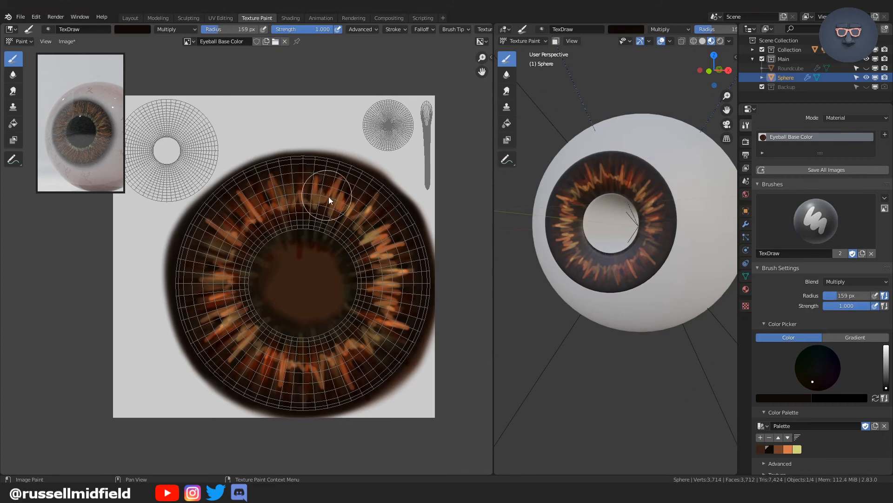
Step: Dab near-black Multiply strokes around the iris — top, right, bottom and left — with the ~159 px brush
left_click_drag(328, 199, 364, 235)
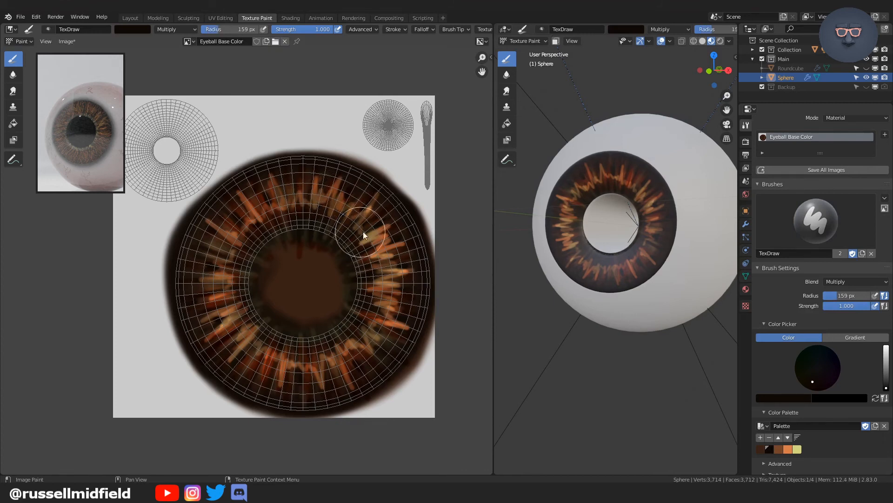
left_click_drag(365, 235, 407, 273)
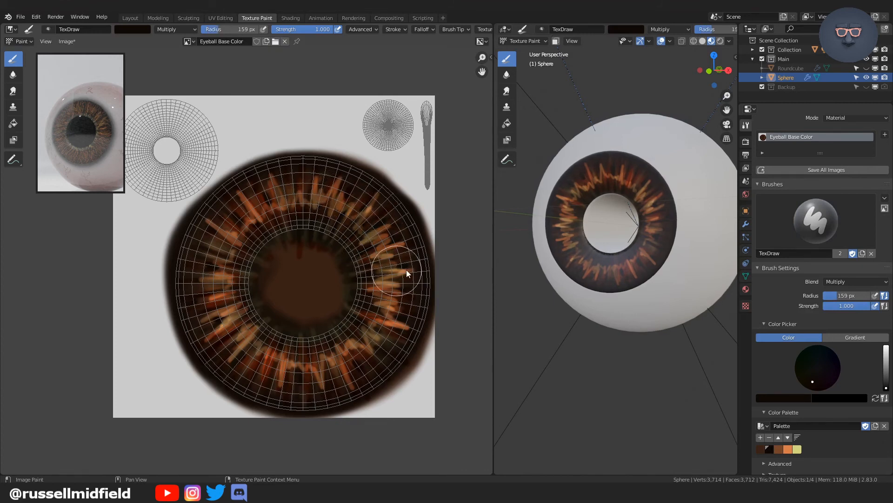
left_click_drag(407, 273, 357, 352)
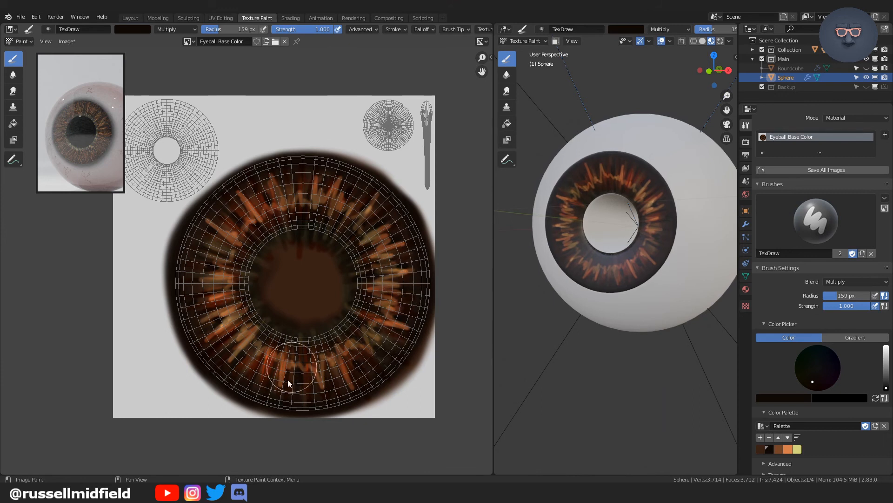
left_click_drag(290, 381, 233, 316)
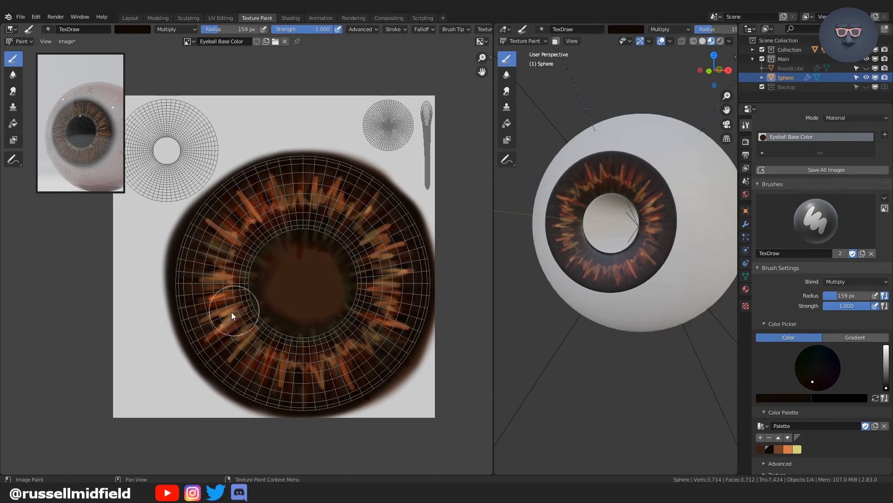
left_click_drag(231, 316, 248, 253)
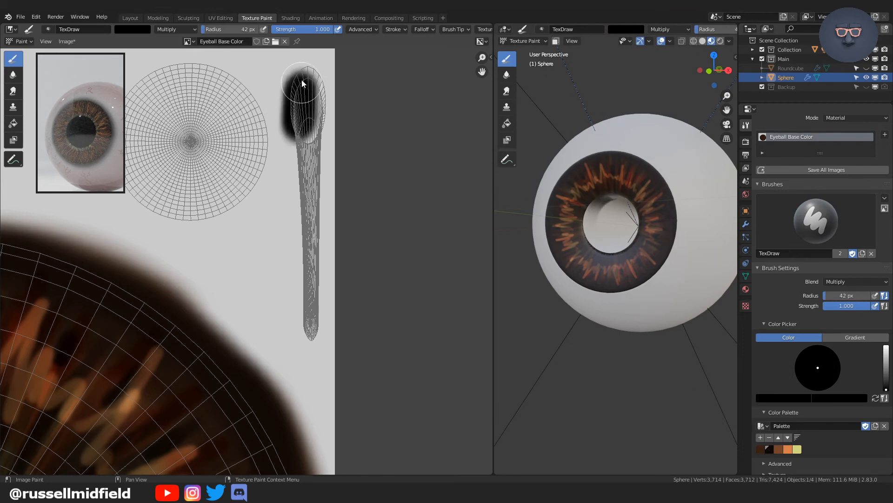
Step: Paint the tapered pupil-tunnel island fully black with the 42 px Multiply brush
left_click_drag(302, 83, 310, 136)
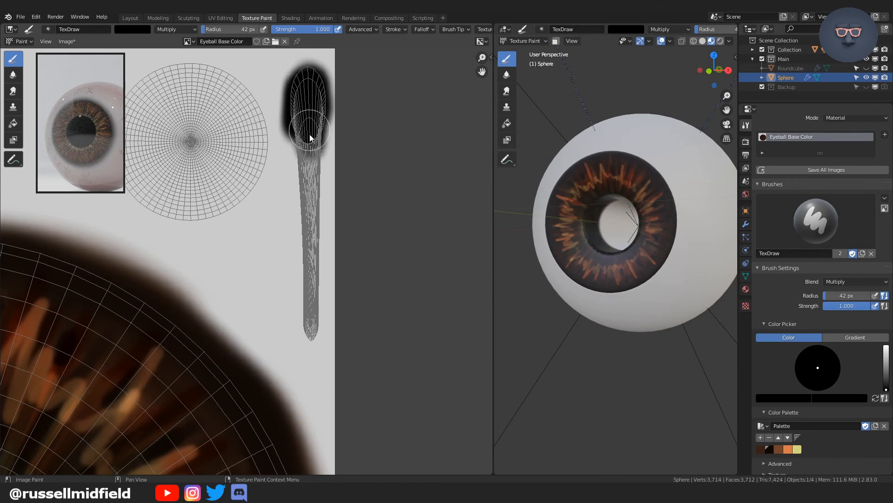
left_click_drag(311, 137, 314, 194)
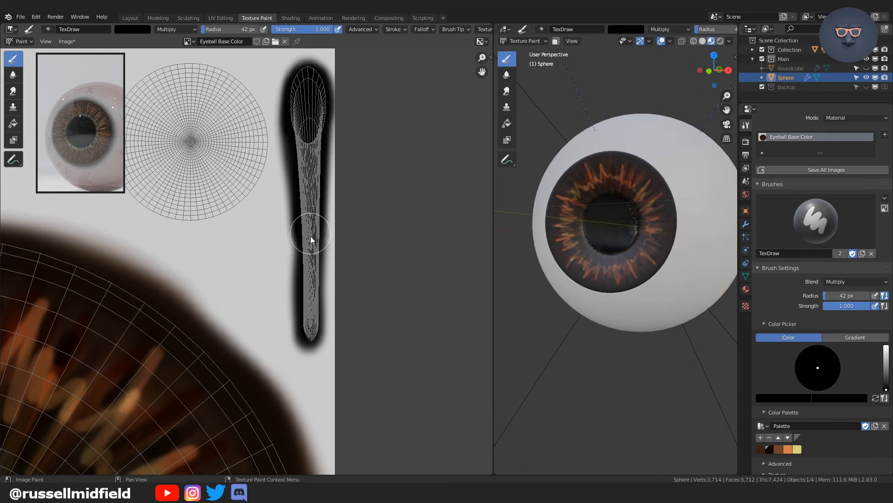
left_click_drag(311, 237, 306, 276)
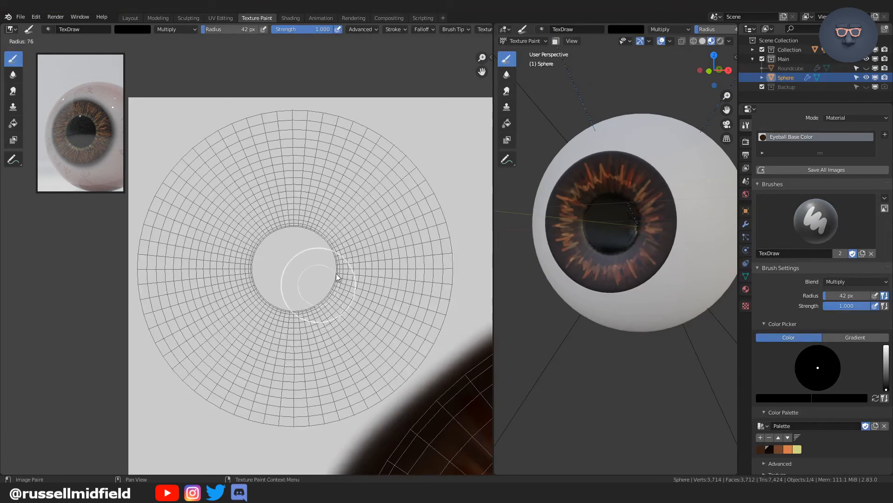
Step: Fill the pupil circle black, then change the paint colour to a dark red
left_click(289, 278)
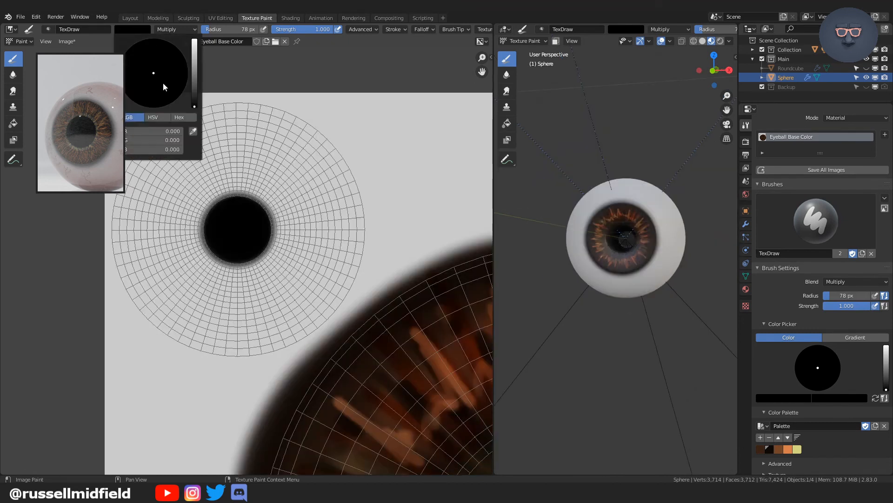
left_click(158, 101)
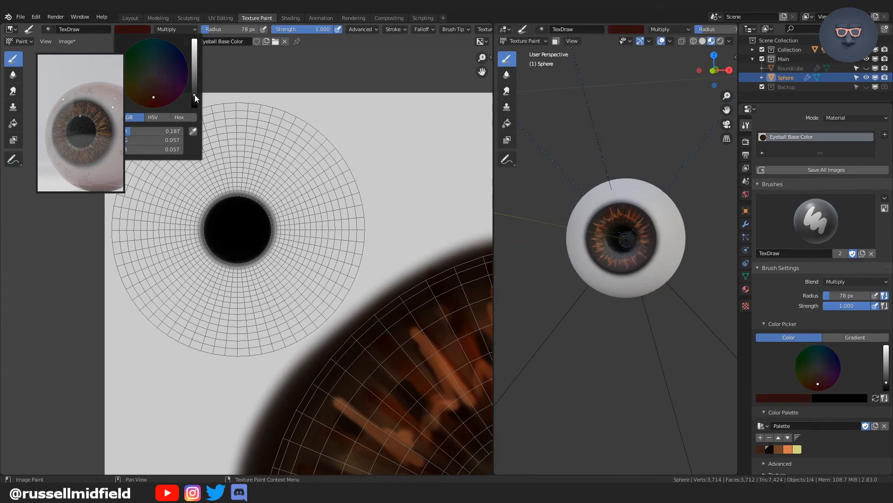
left_click(153, 98)
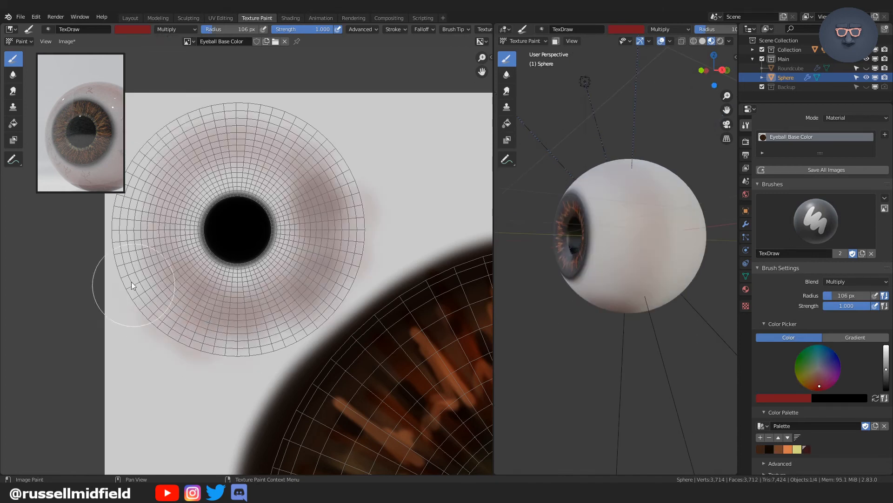
Step: Tint the sclera island's edge reddish with the 106 px dark red Multiply brush
left_click_drag(132, 285, 359, 274)
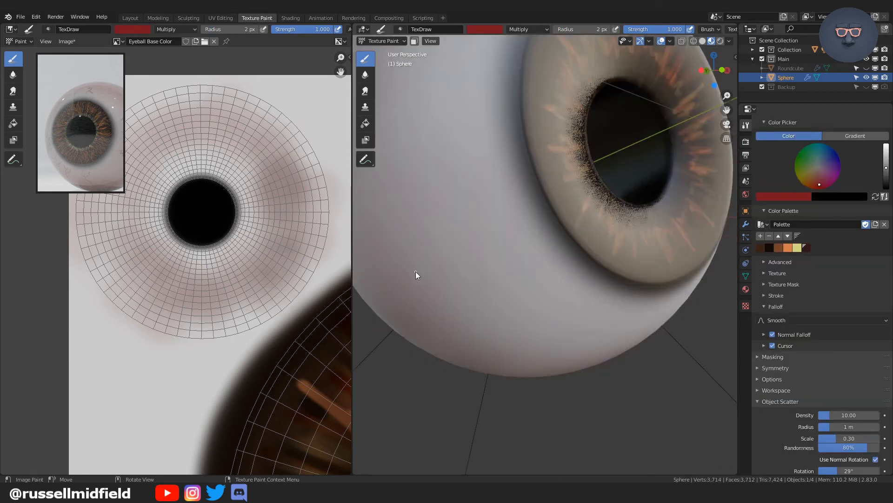
Step: Draw thin wavy, branching red veins across the eye white with the 2 px brush
left_click_drag(417, 270, 442, 253)
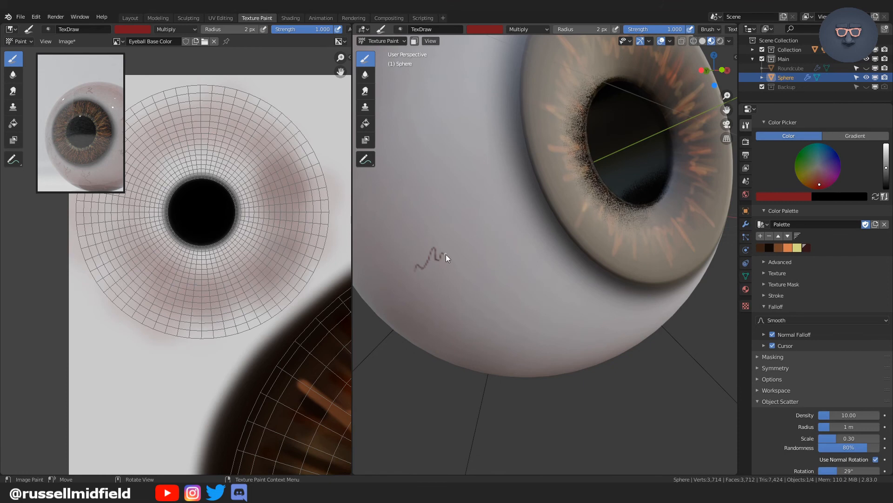
left_click_drag(430, 254, 484, 263)
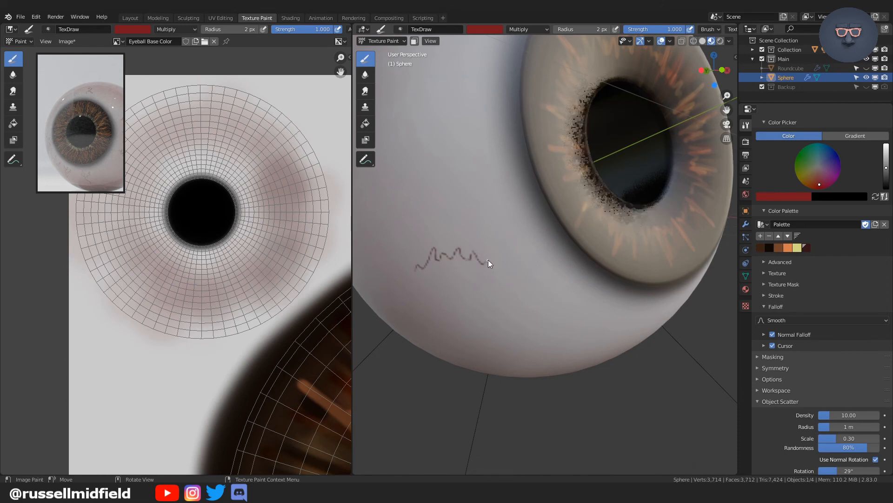
left_click_drag(484, 263, 510, 240)
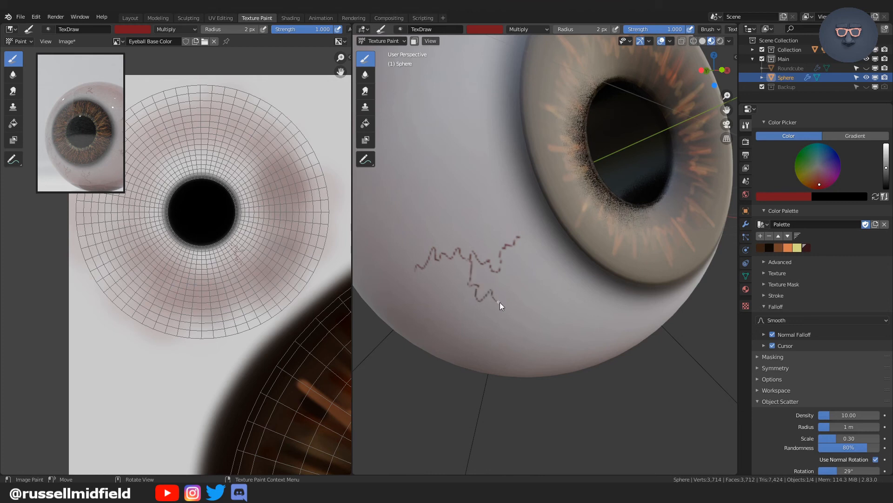
left_click_drag(502, 306, 530, 284)
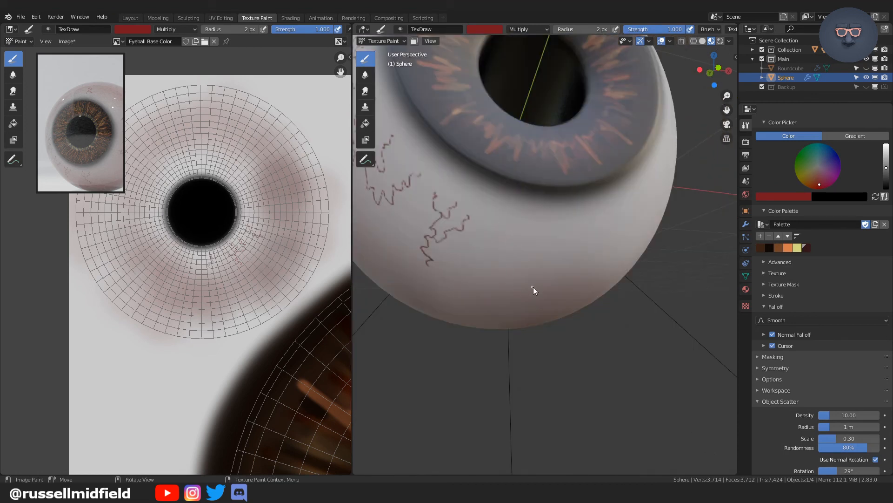
left_click_drag(532, 250, 536, 290)
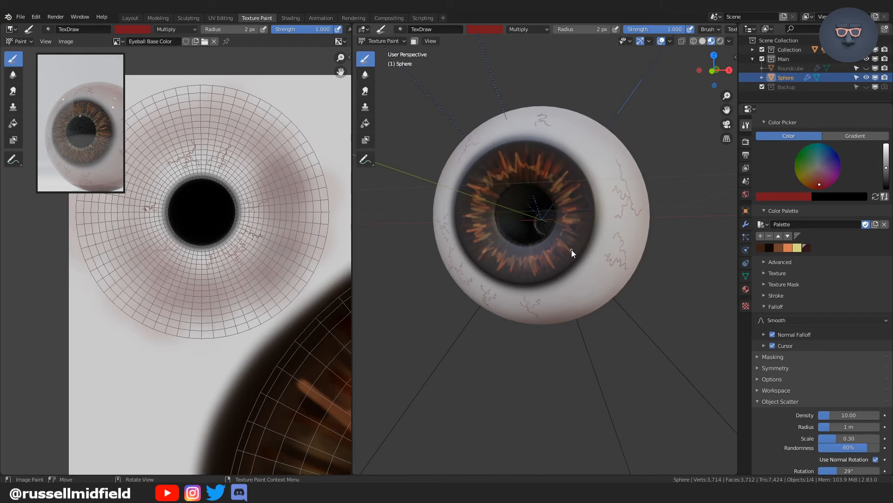
mouse_move(438, 37)
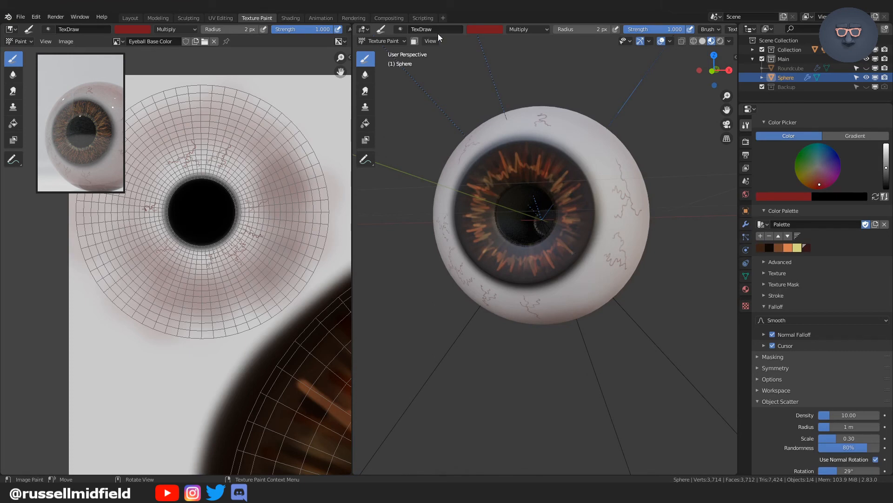
mouse_move(439, 137)
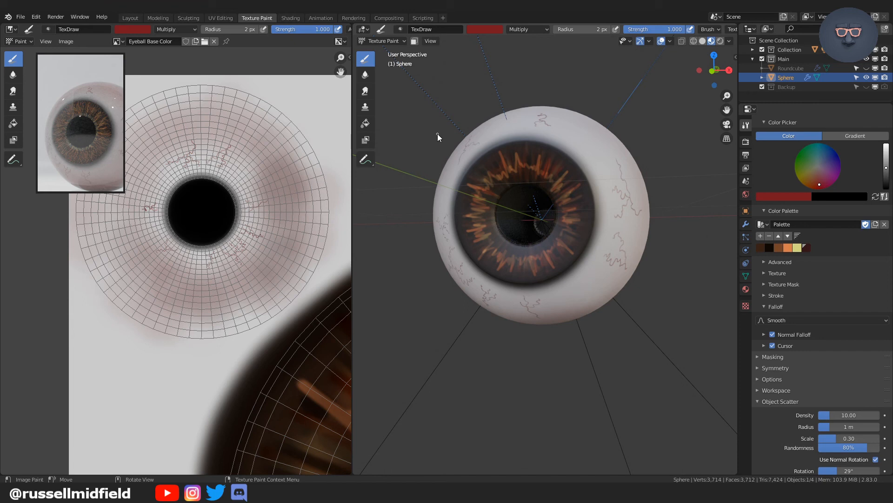
mouse_move(415, 145)
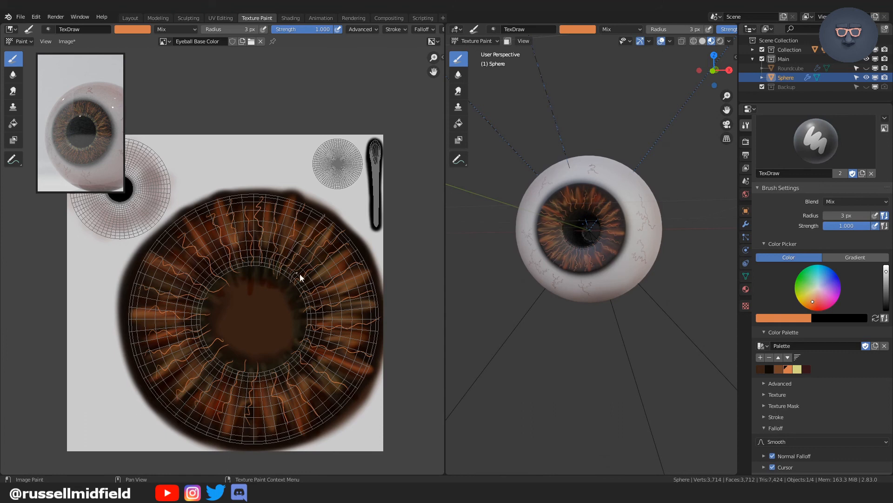
Step: Paint fine orange fibre strands across the iris and around the pupil with the 3 px brush
left_click_drag(301, 278, 300, 311)
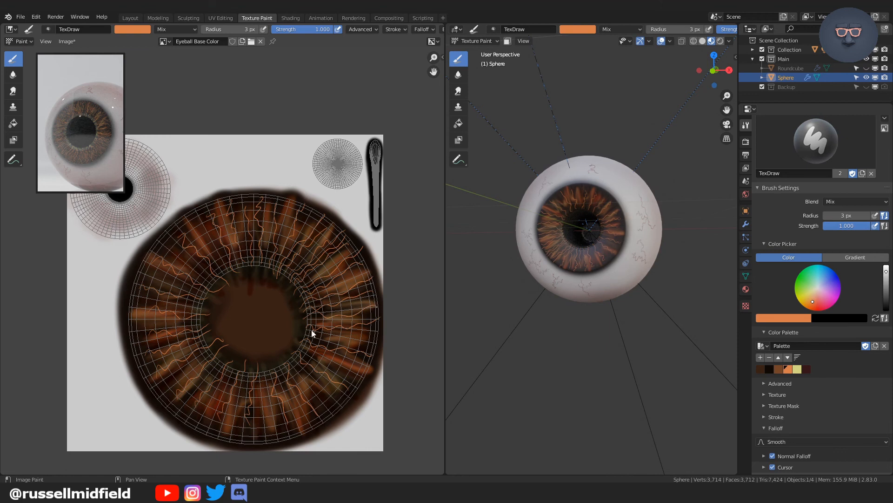
left_click_drag(311, 333, 363, 384)
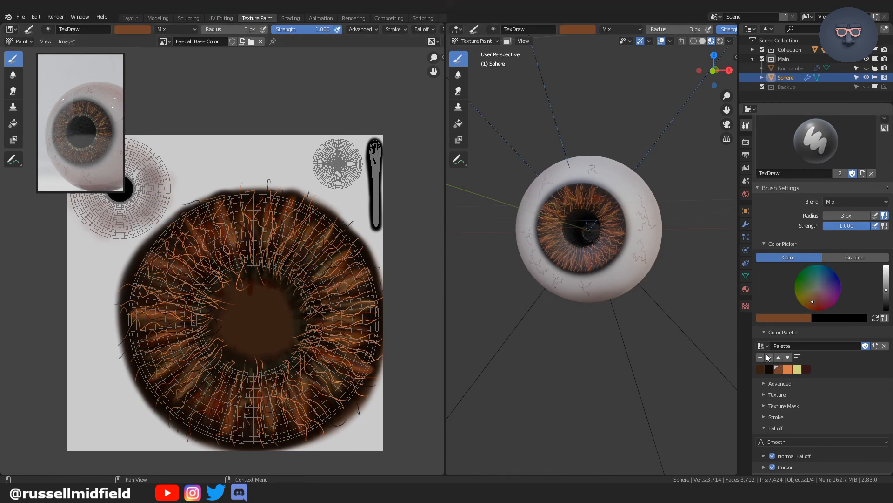
left_click(854, 201)
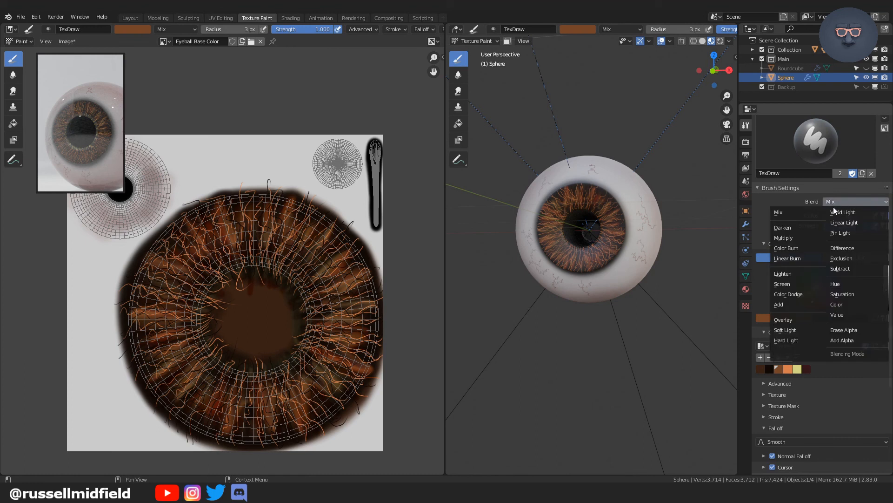
mouse_move(843, 294)
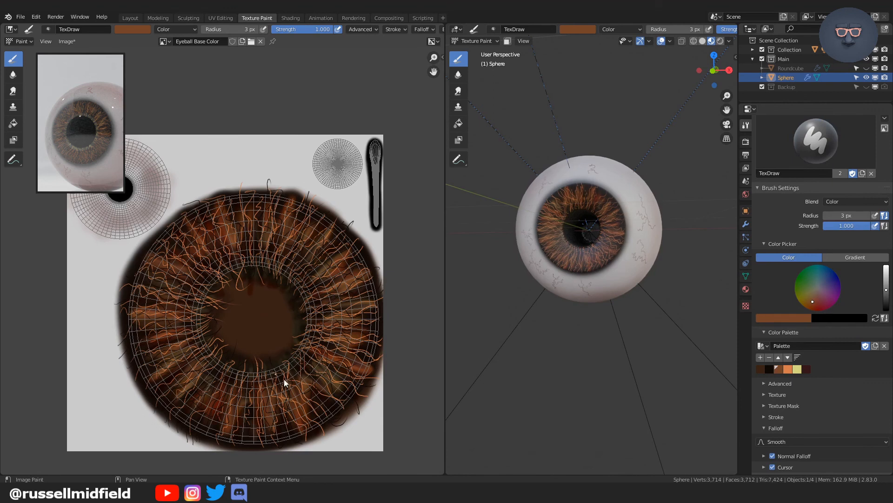
mouse_move(257, 429)
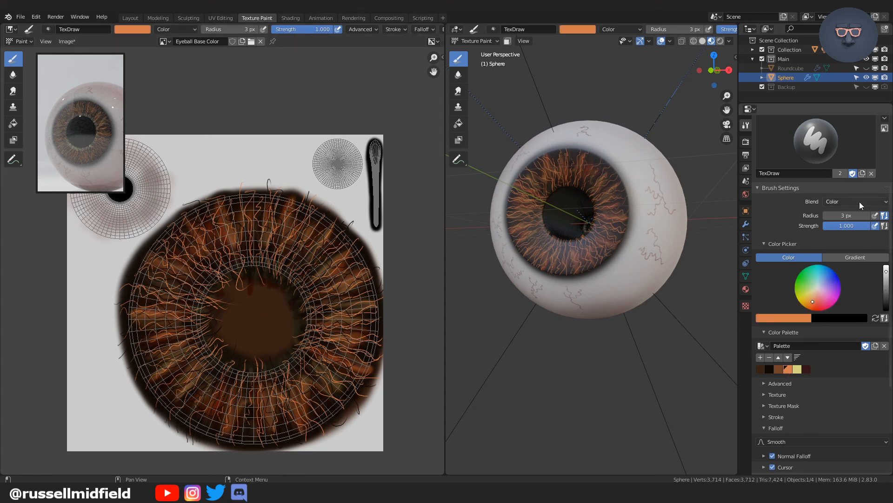
Step: Brighten the iris with lighter Screen-blend strands
left_click(854, 201)
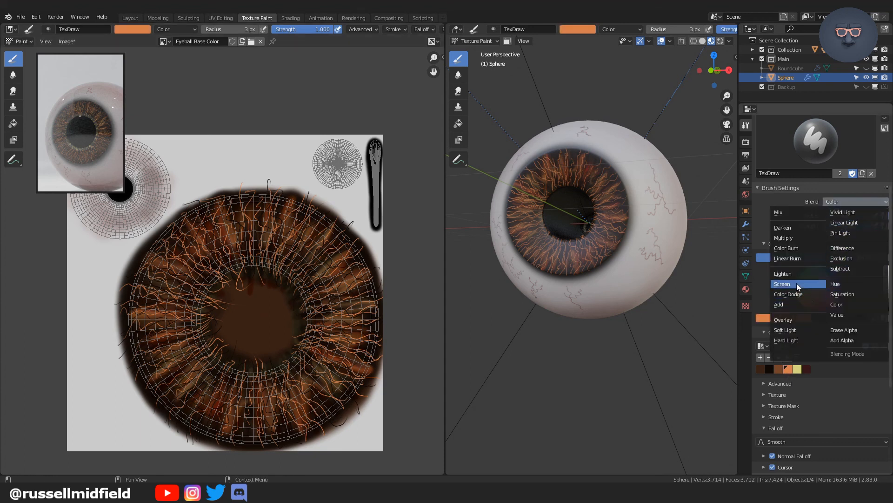
left_click(782, 284)
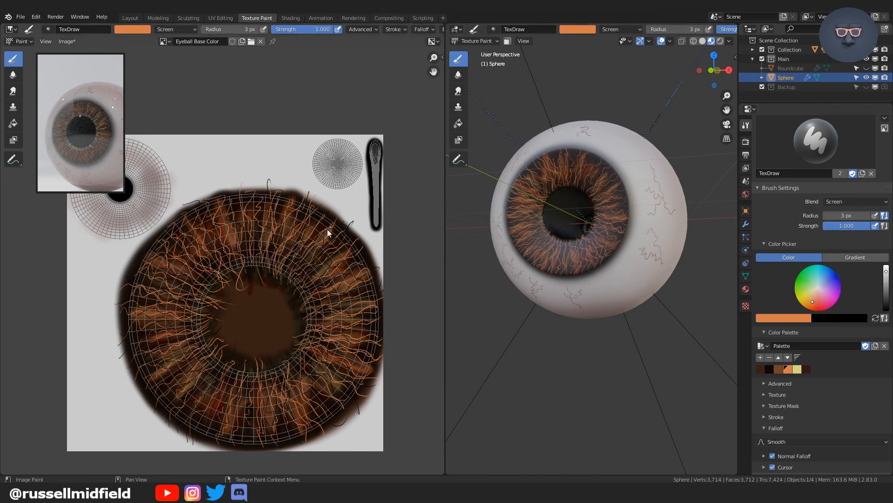
left_click_drag(328, 233, 309, 280)
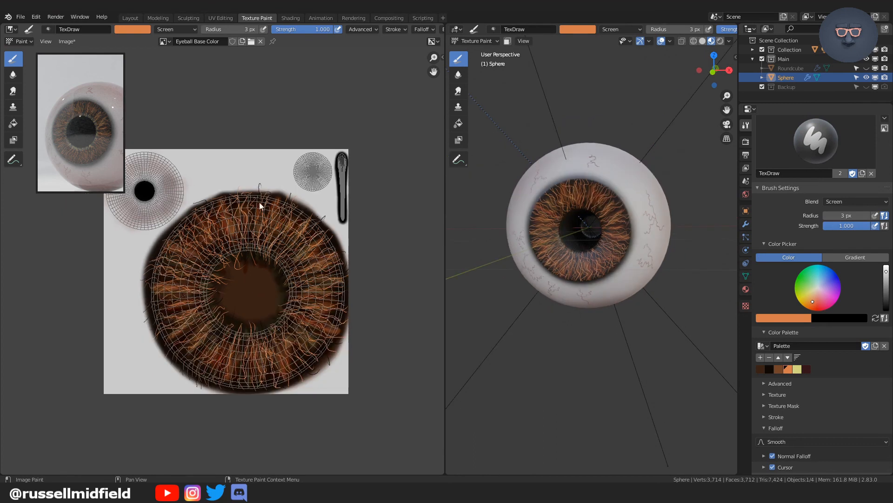
left_click_drag(260, 205, 179, 265)
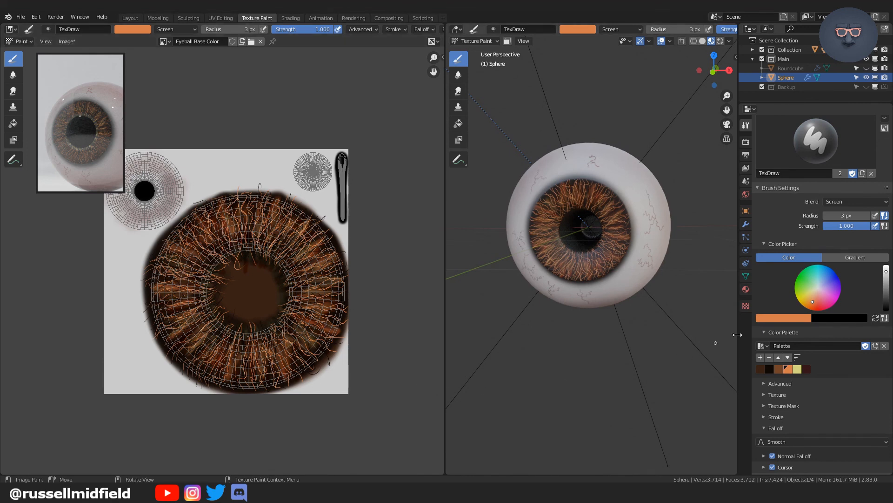
Step: Tint the inner iris pale yellow with a 120 px Color-blend brush around the pupil
left_click(854, 201)
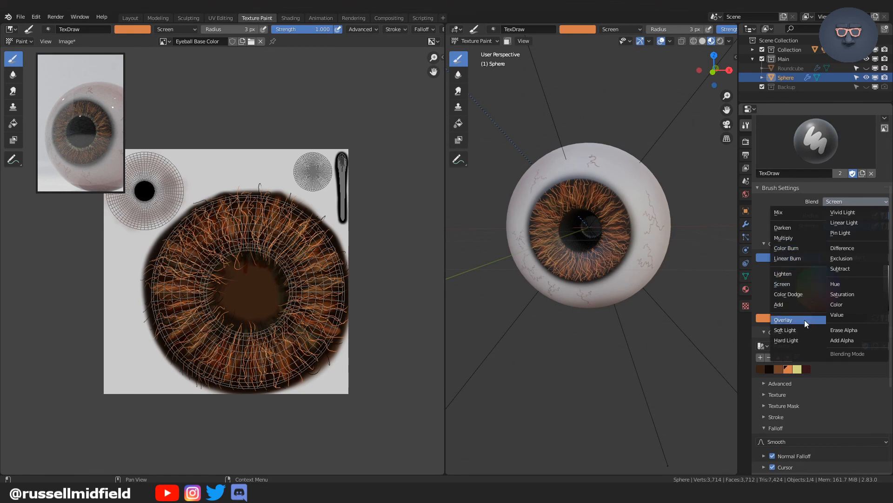
mouse_move(836, 304)
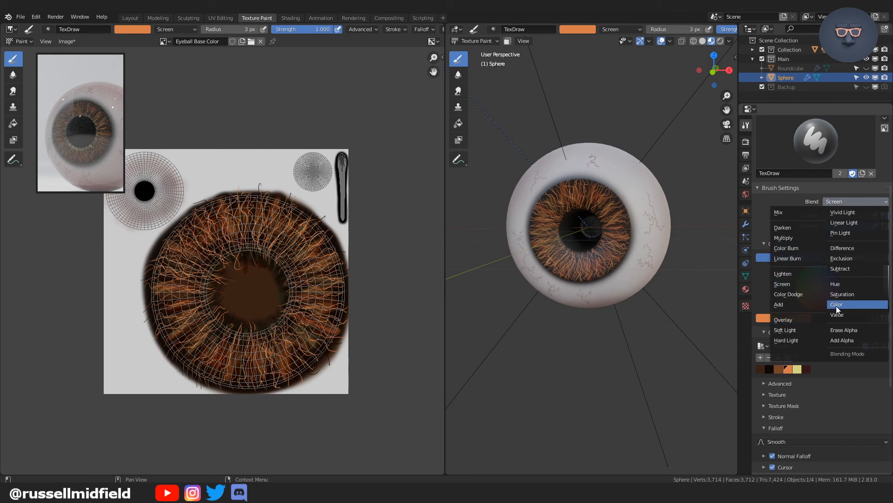
left_click(837, 303)
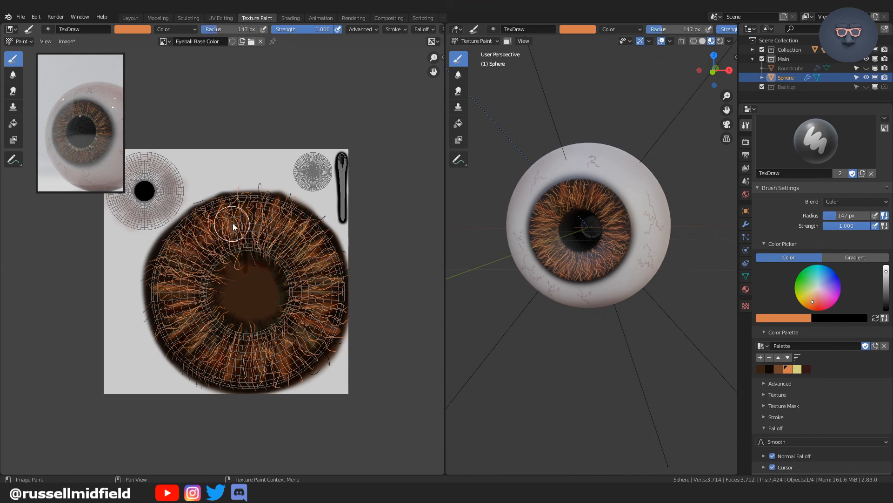
mouse_move(335, 194)
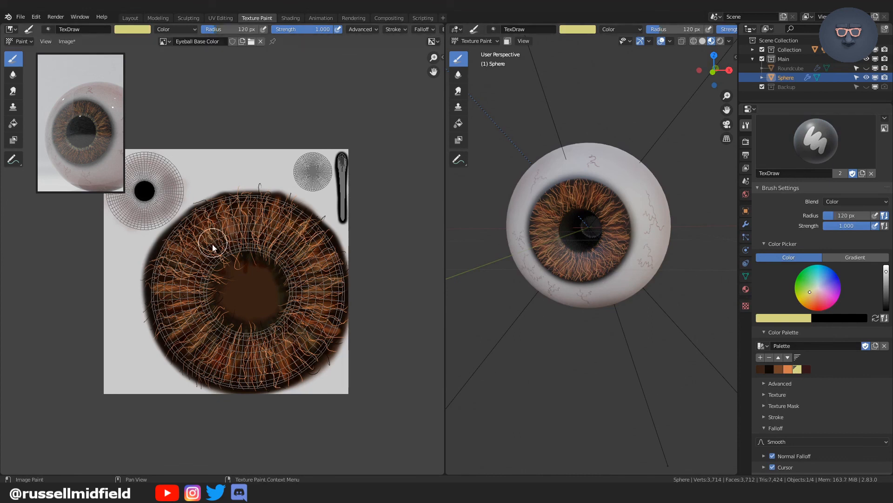
left_click_drag(214, 244, 248, 358)
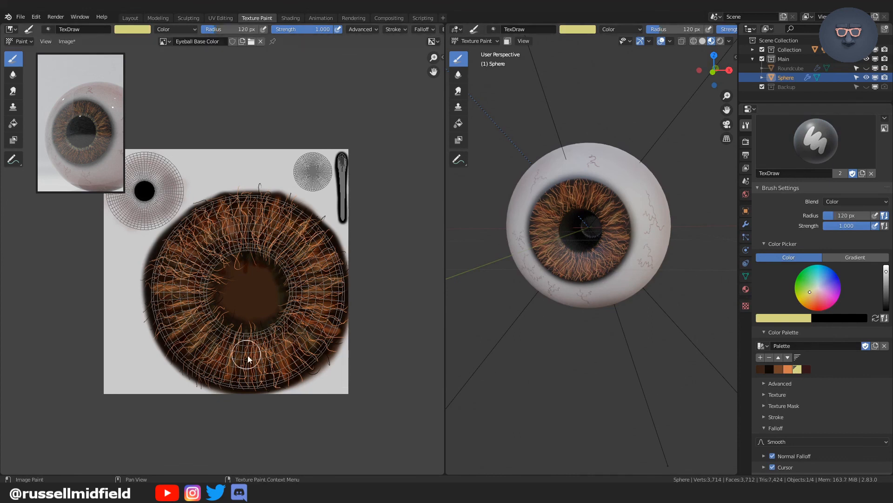
left_click_drag(248, 359, 214, 314)
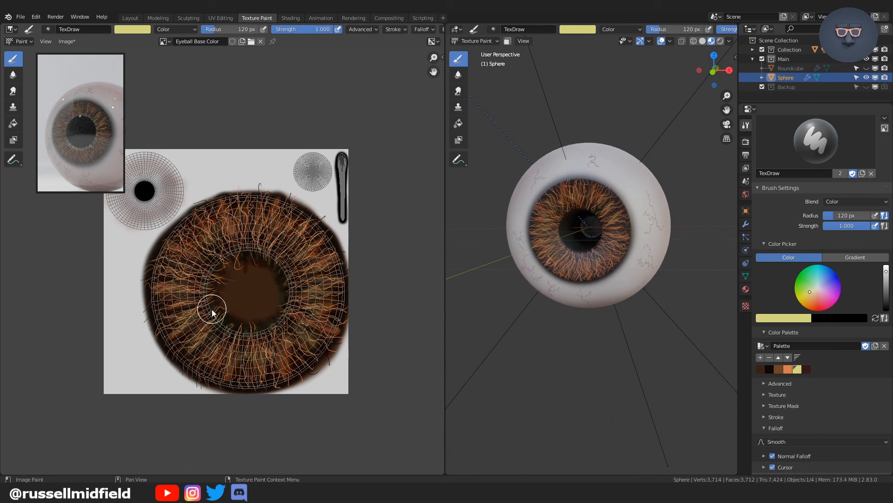
left_click_drag(212, 313, 242, 256)
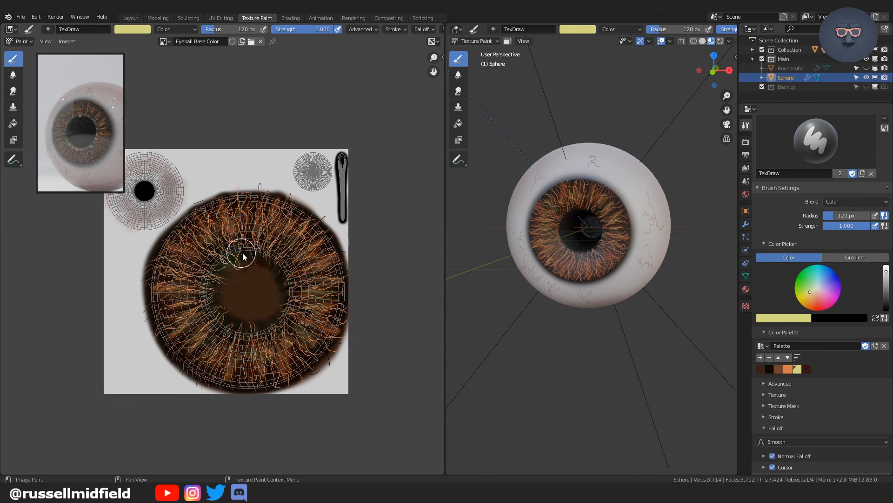
left_click_drag(242, 257, 276, 311)
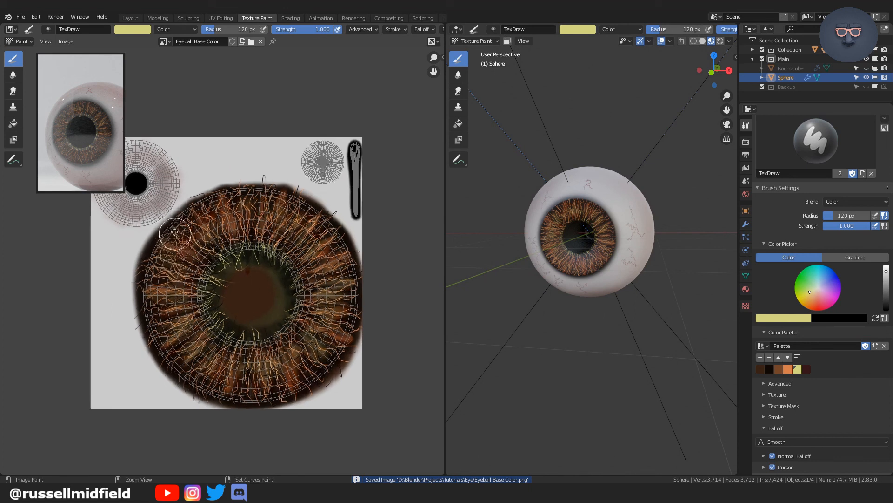
Step: Add a Round Cube with 16 arc divisions around the eyeball and smooth it with Subdivision Surface
left_click(158, 17)
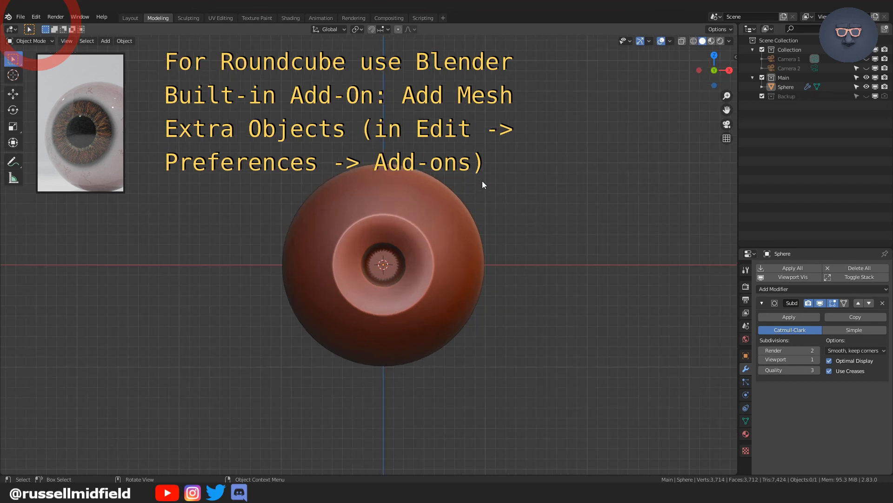
mouse_move(332, 120)
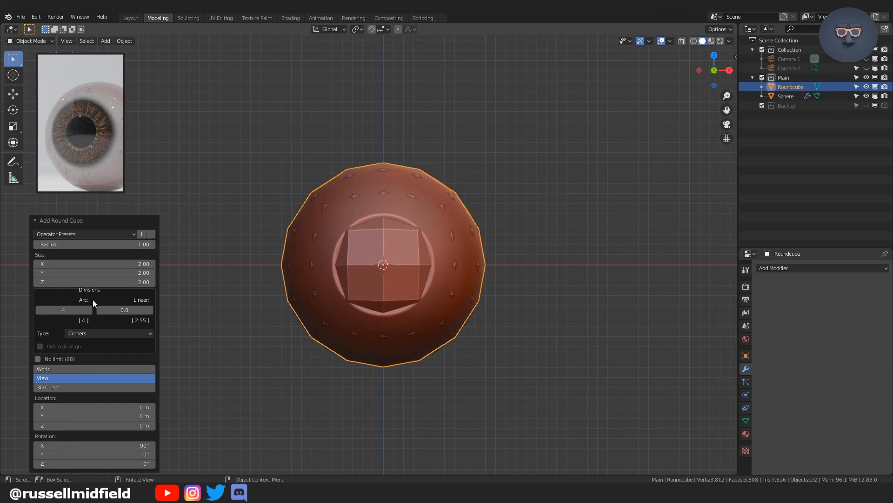
left_click_drag(62, 309, 85, 309)
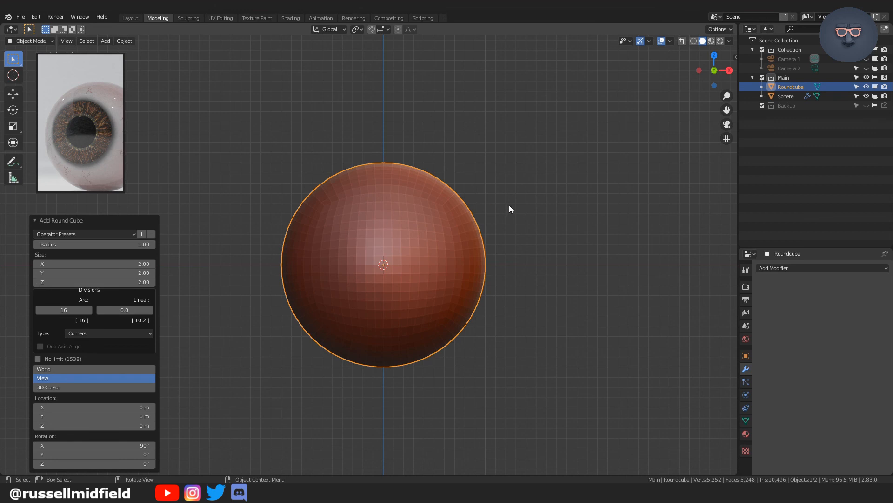
key("s")
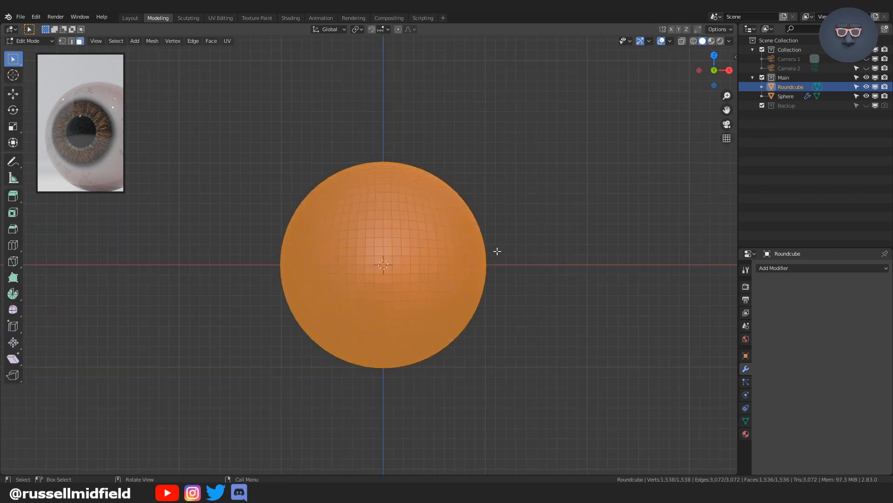
key("a")
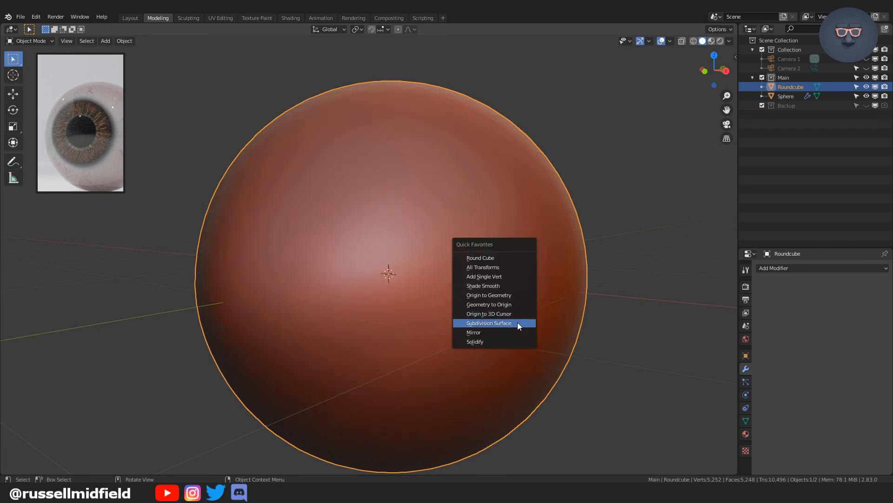
left_click(290, 18)
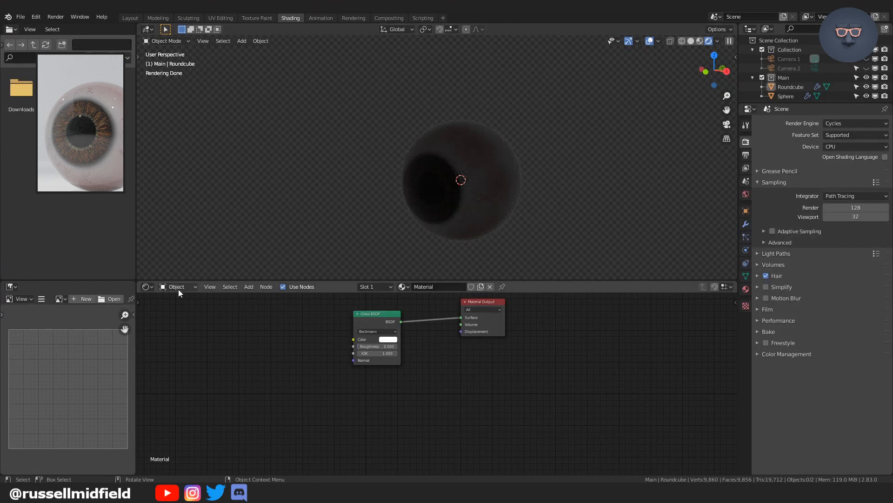
mouse_move(176, 287)
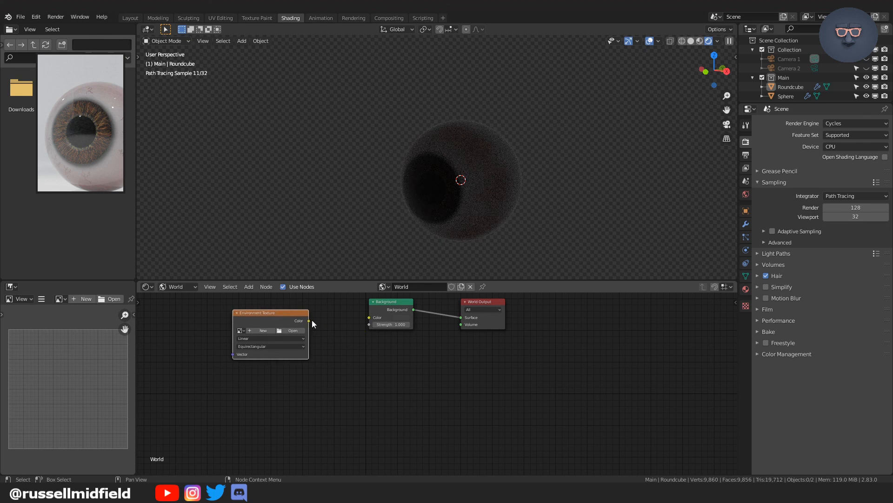
Step: Load photo_studio_01_2k.hdr into the Environment Texture to light the scene
left_click(292, 330)
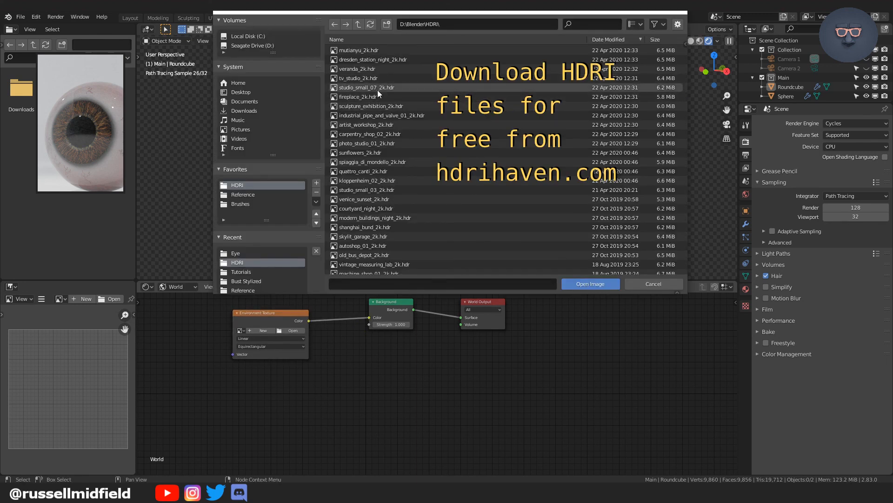
left_click(369, 143)
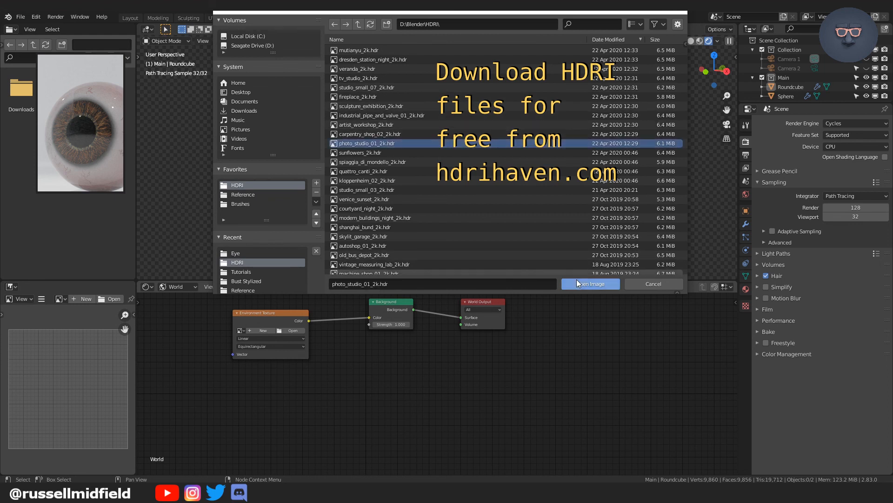
left_click(590, 283)
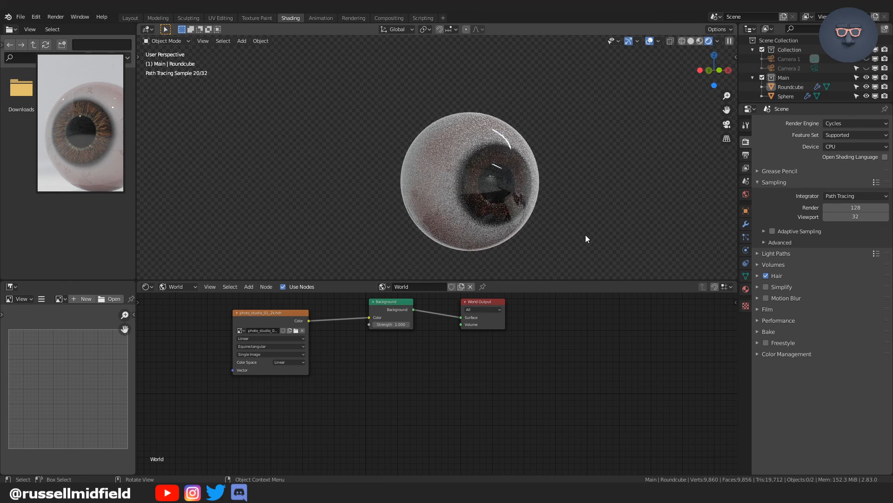
mouse_move(582, 238)
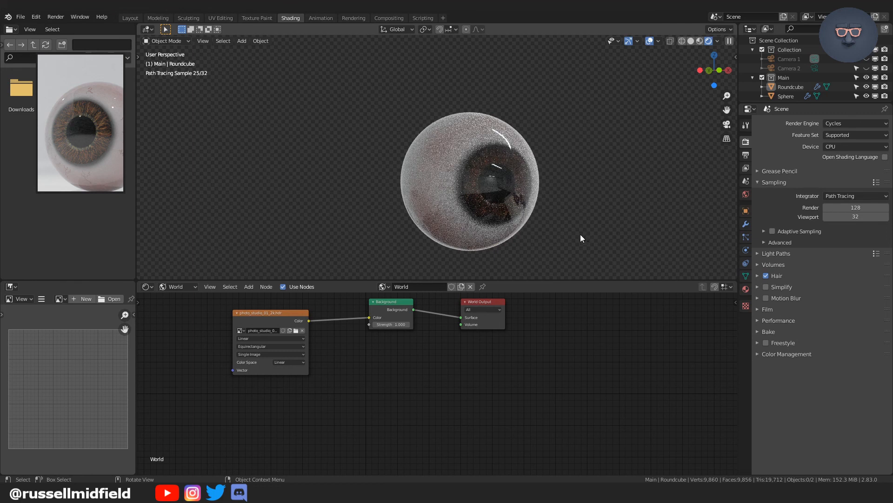